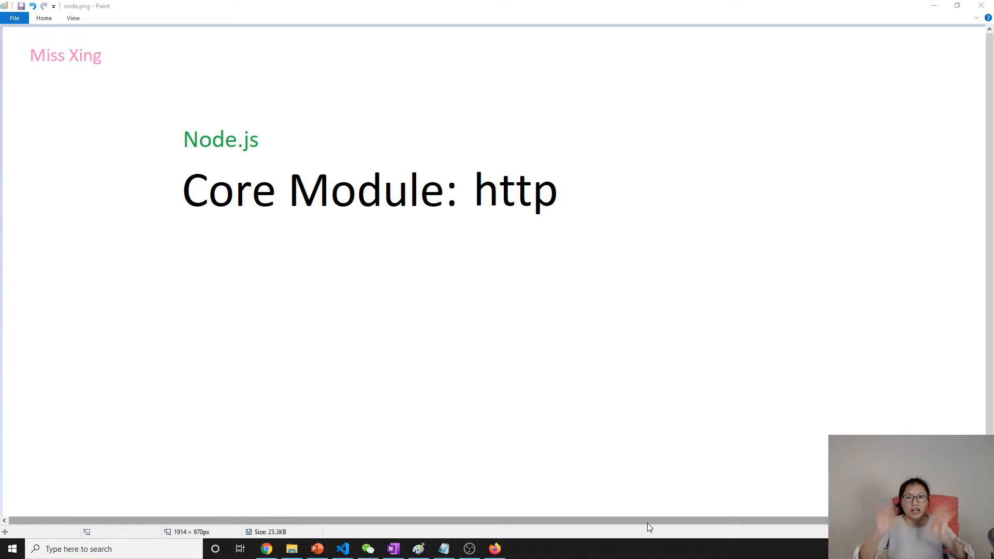
mouse_move(637, 335)
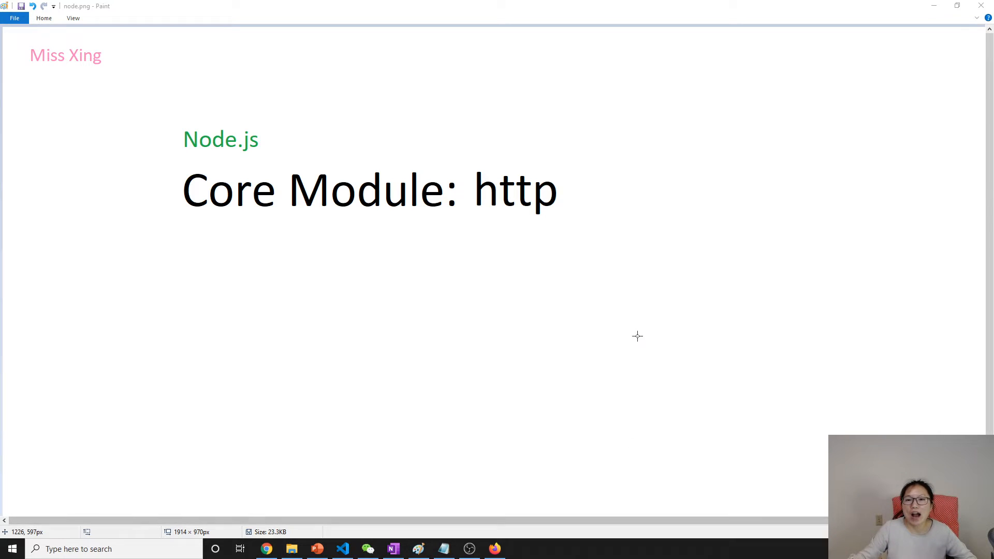
mouse_move(886, 199)
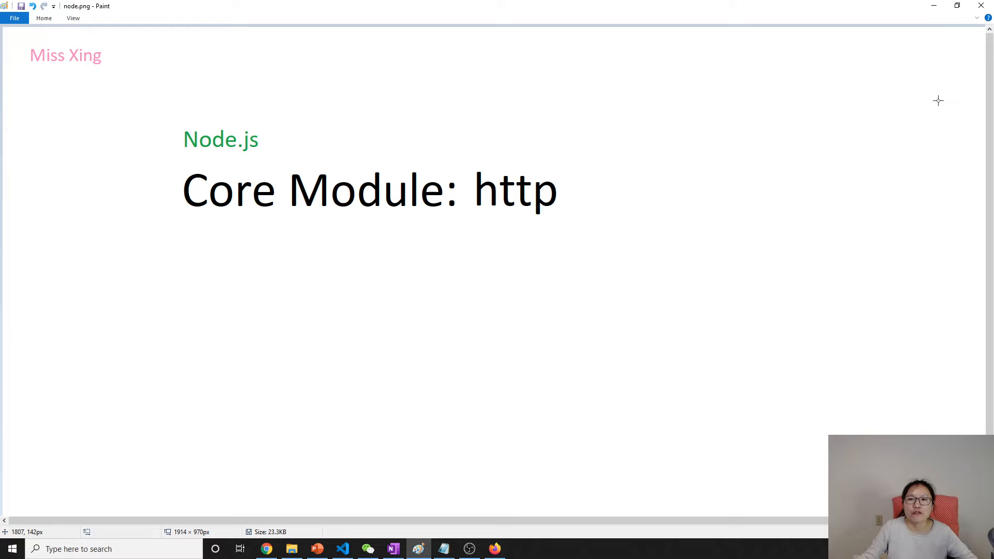
mouse_move(938, 91)
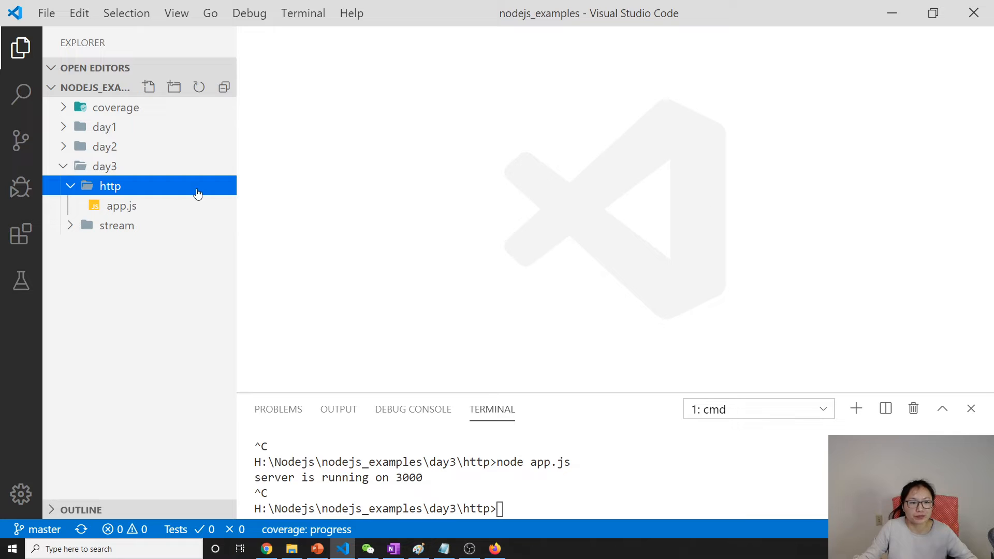
Step: Review the existing app.js server code, then start a new file in the day3/http folder
double_click(122, 204)
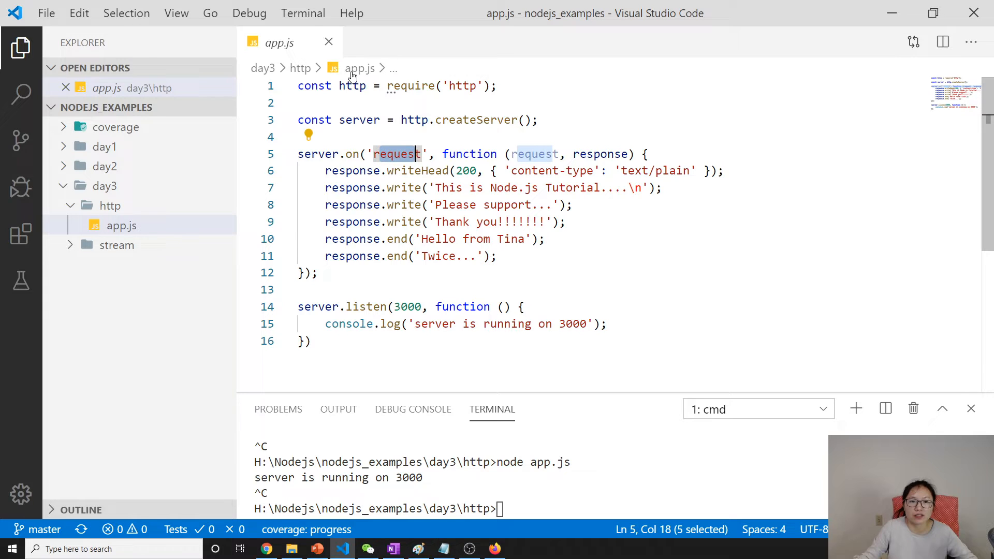
click(328, 43)
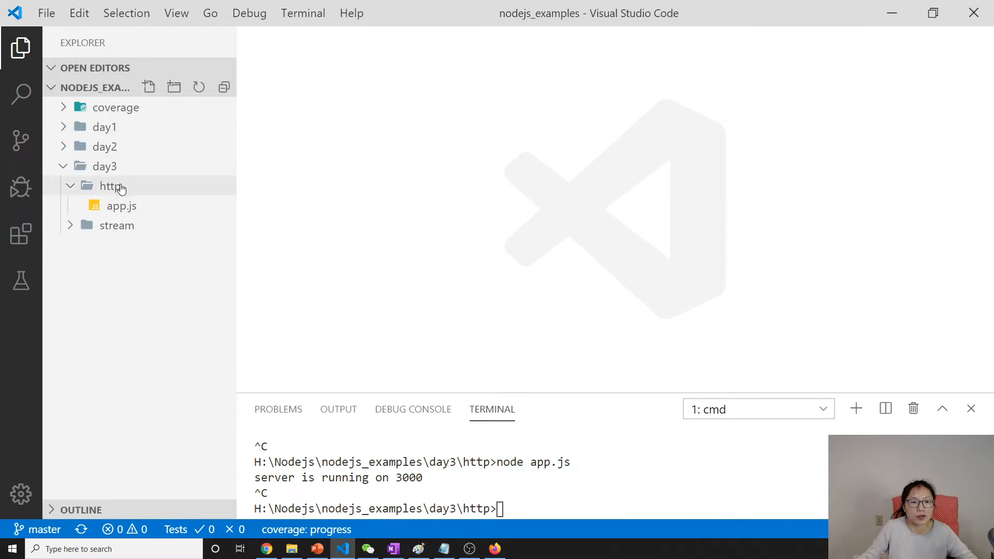
mouse_move(148, 87)
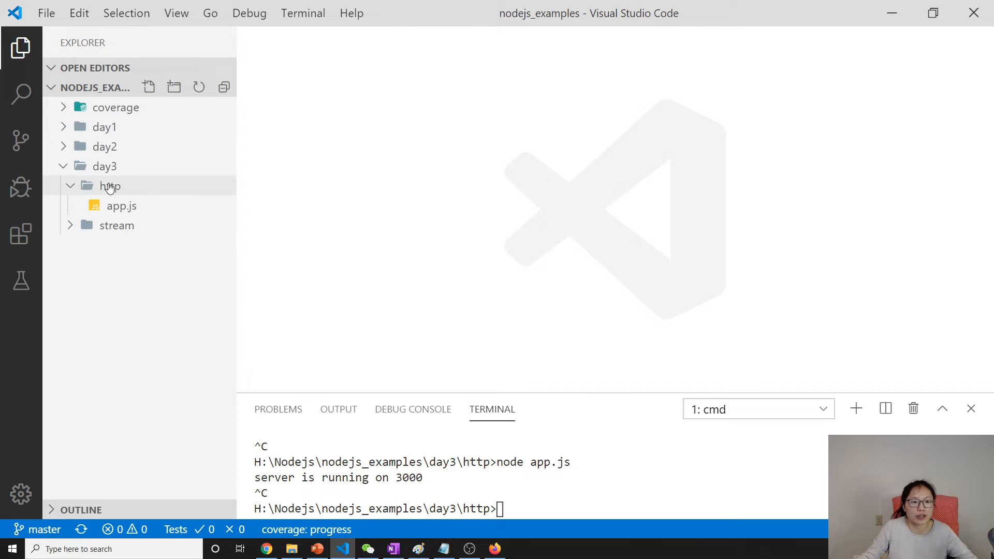
click(109, 186)
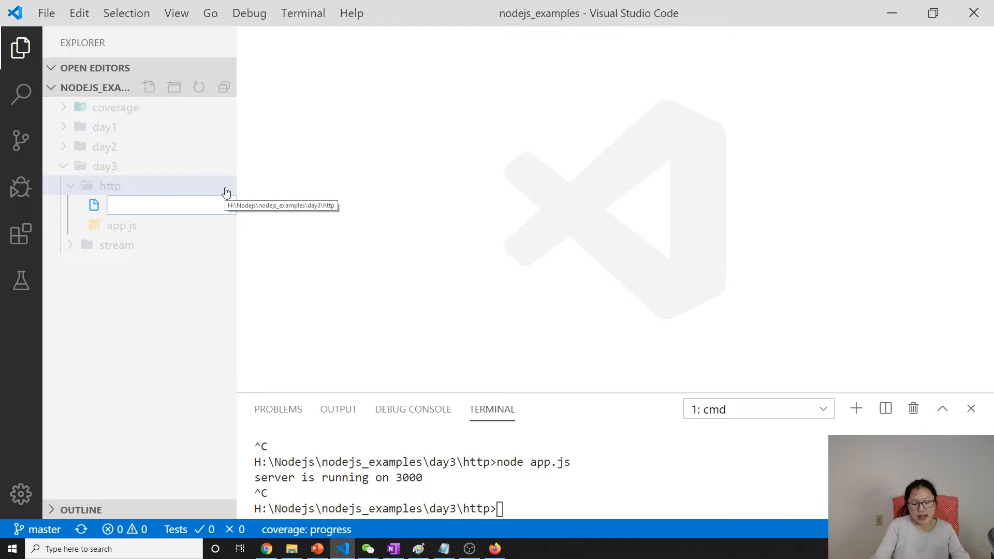
Step: Name the new file app1.js so it opens empty beside app.js
text(app1)
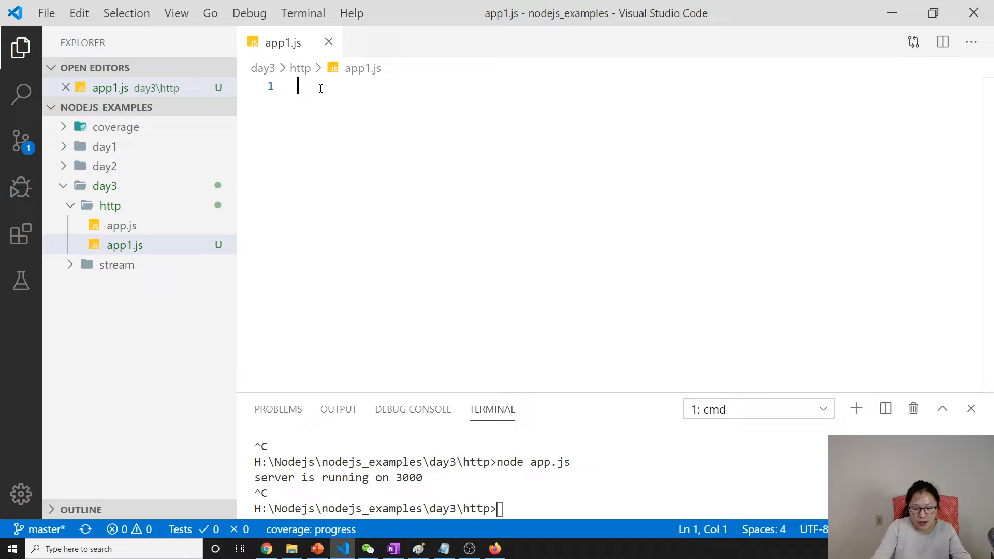
Step: Write const http = require('http'); and http.createServer(function(request, response){}) in app1.js
text(const)
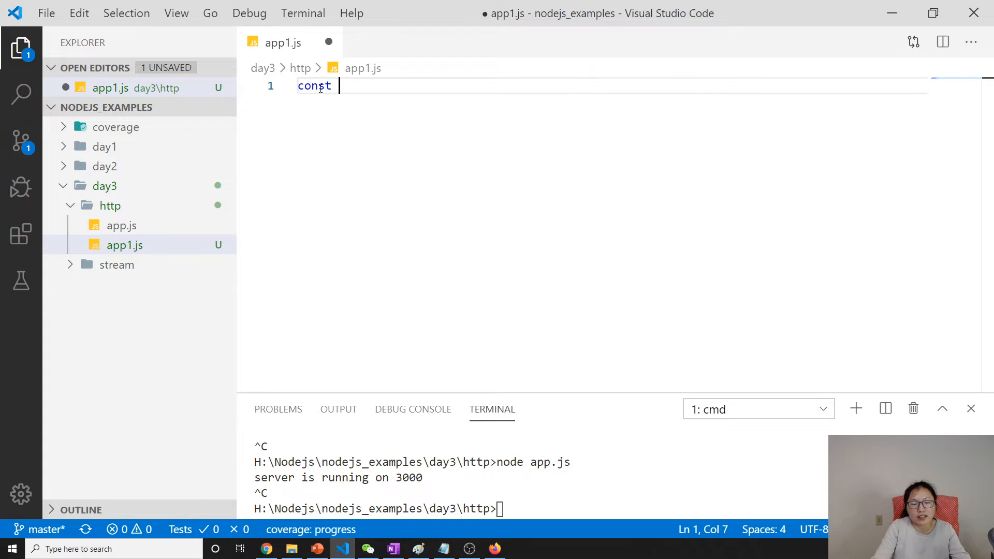
text(http =)
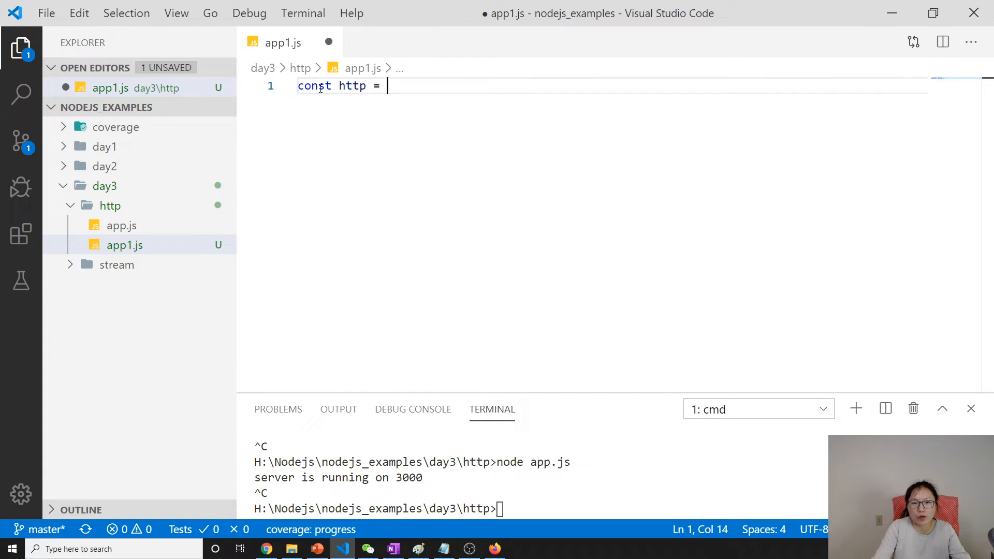
text(require(''))
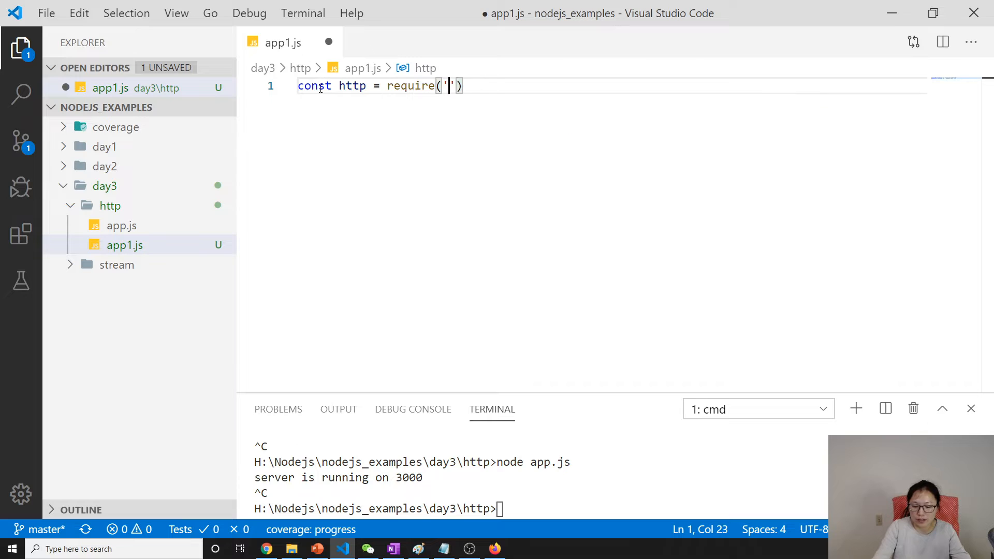
text(http)
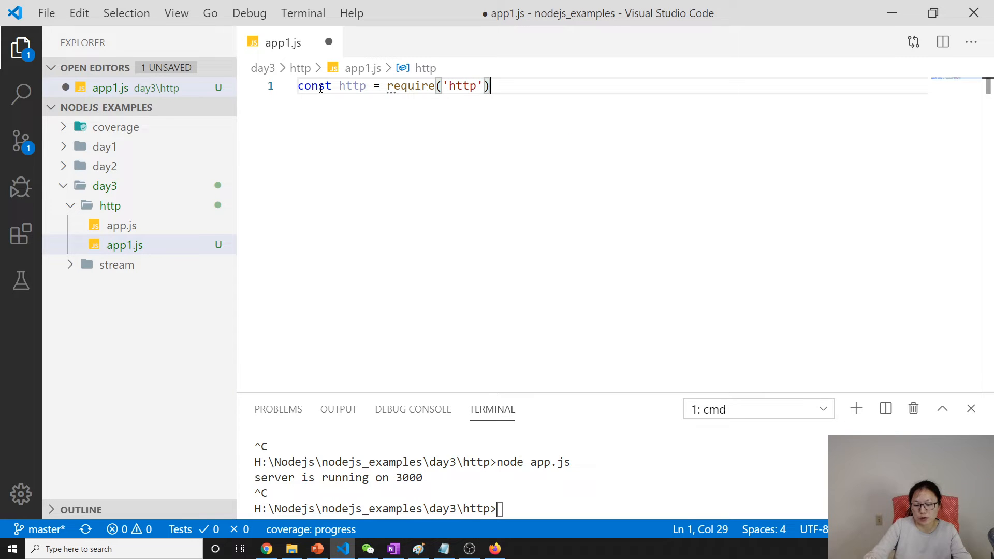
text(htt)
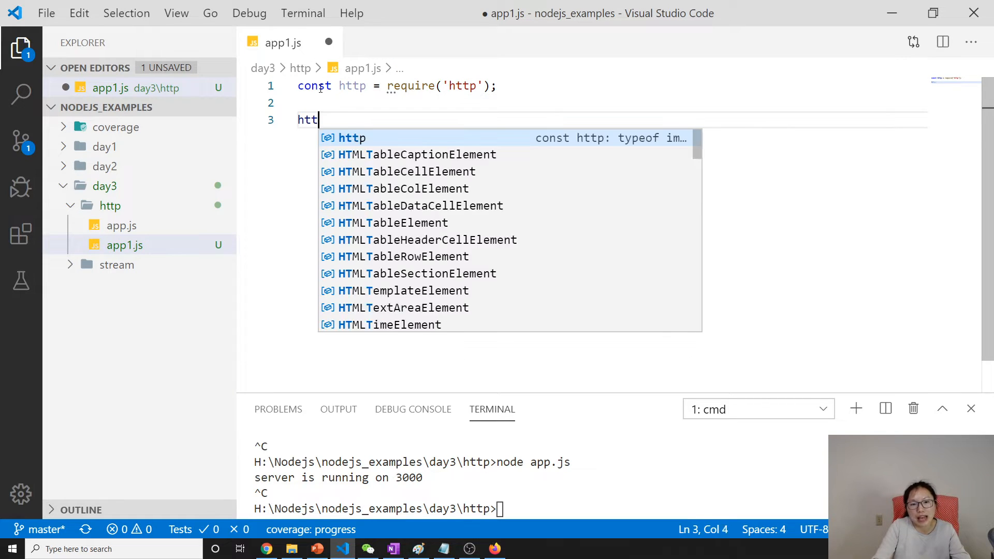
text(p.createServer()
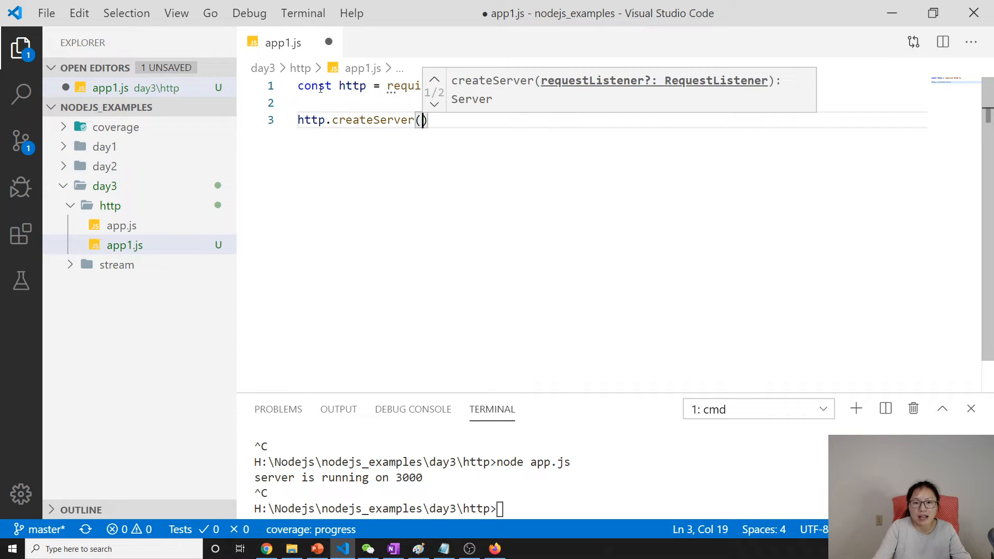
text(function()
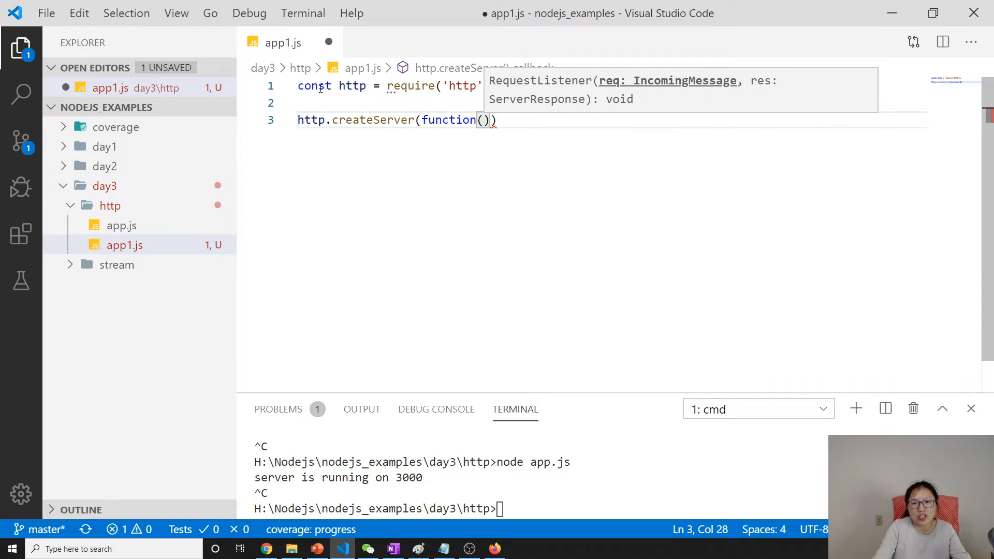
text(request)
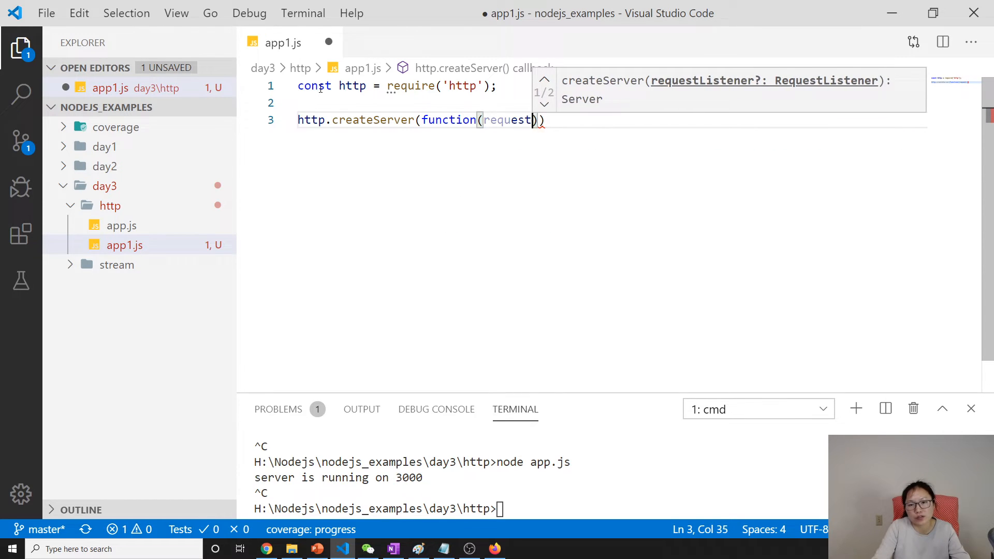
text(, response)
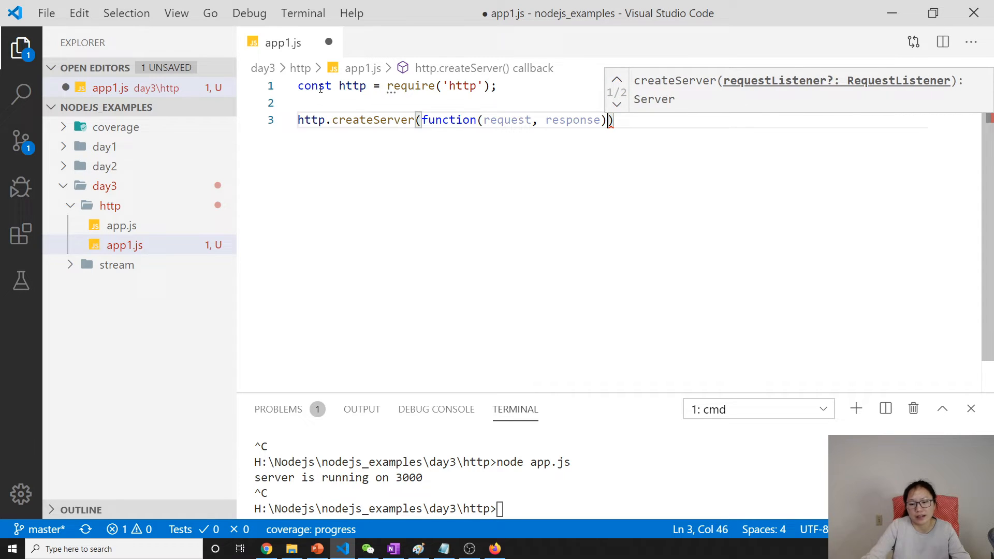
text({})
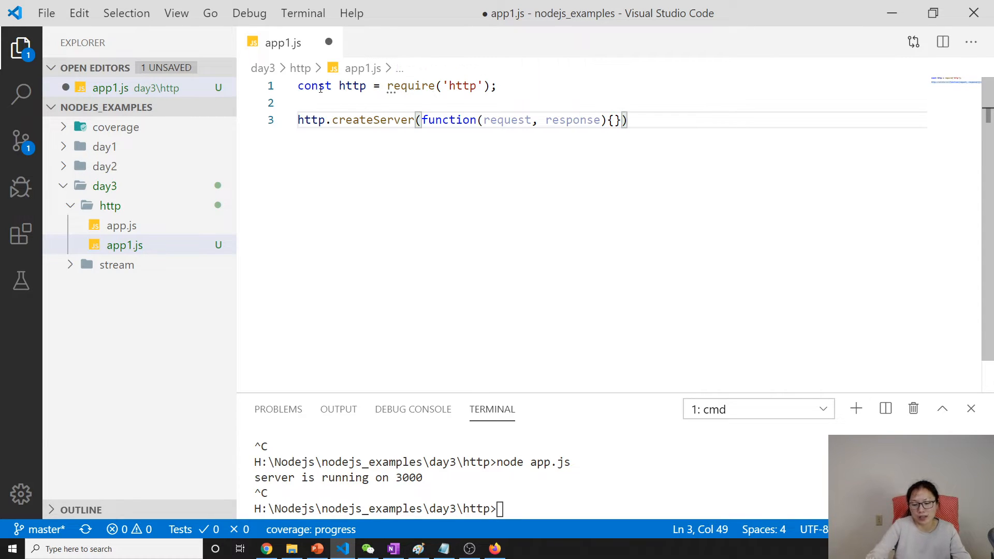
Step: Chain .listen(3000, function(){}) whose callback logs 'Server is running on 3000'
text(.listen)
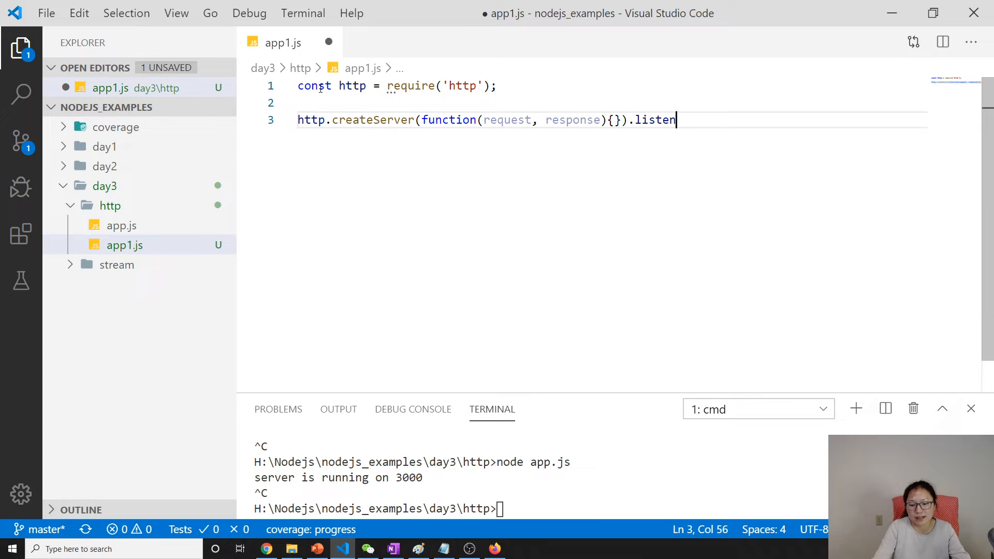
text(()
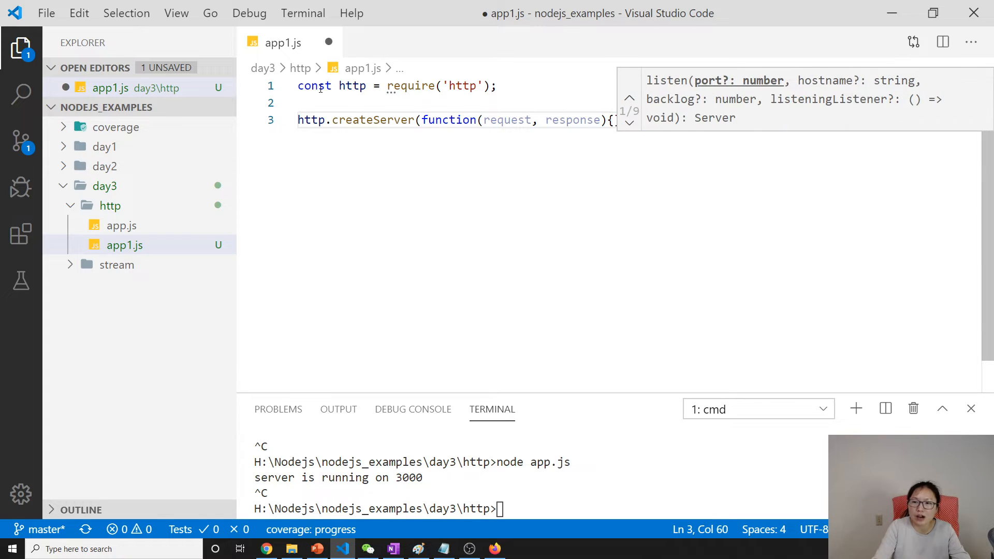
text(.listen(3000, function()
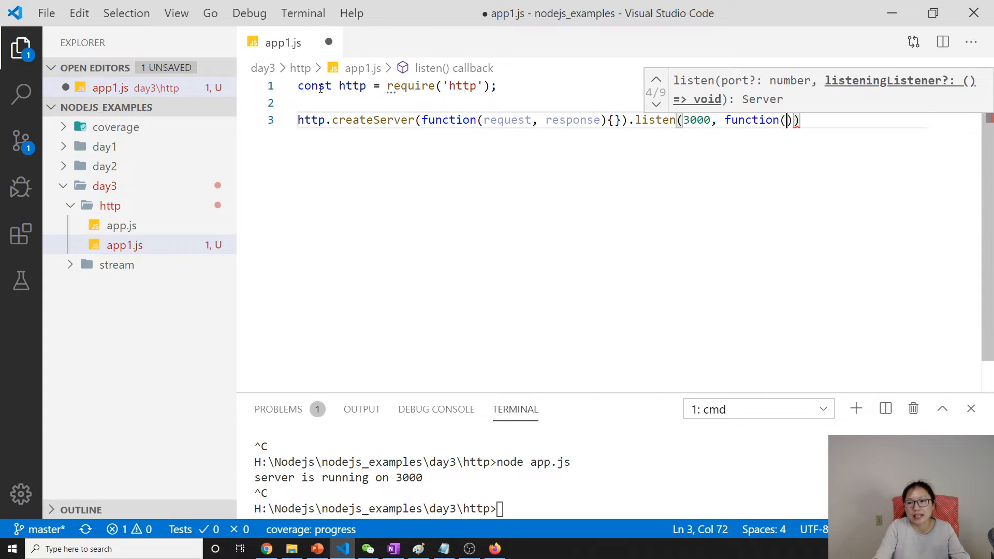
text({})
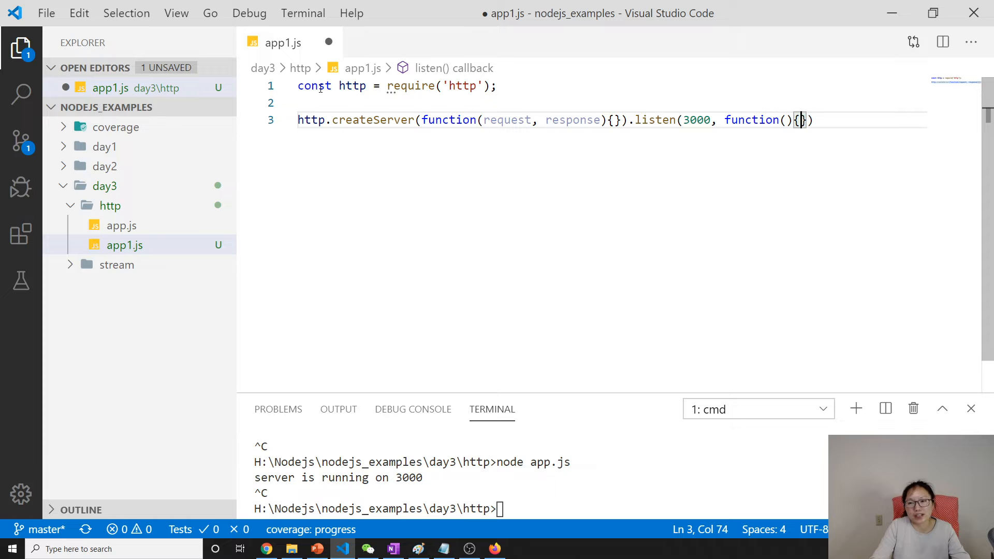
text(consol)
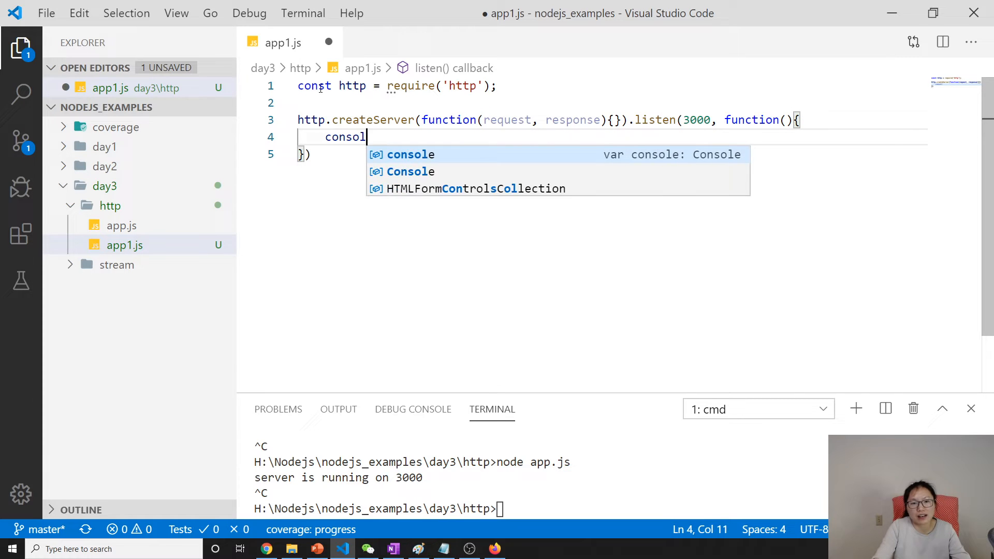
text(e.log()
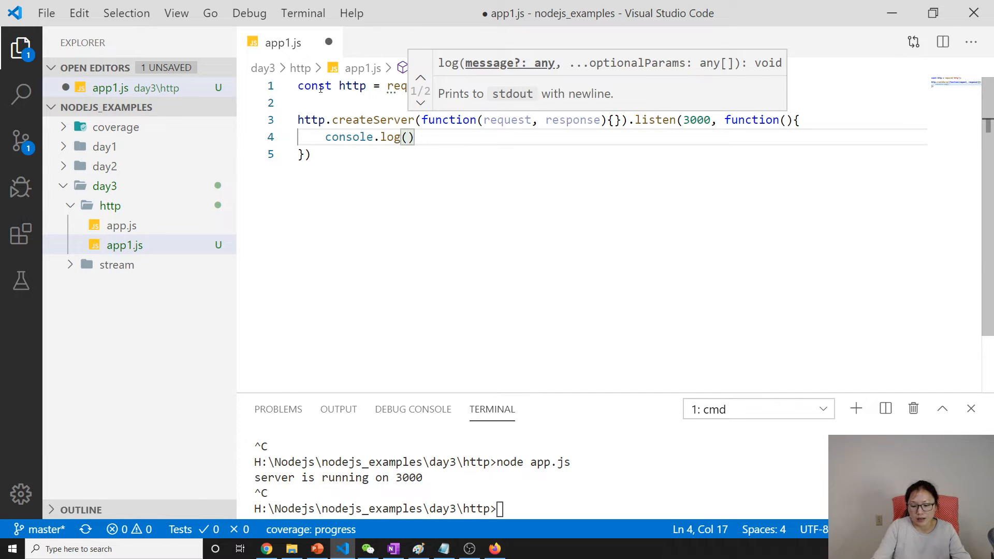
text(" server ")
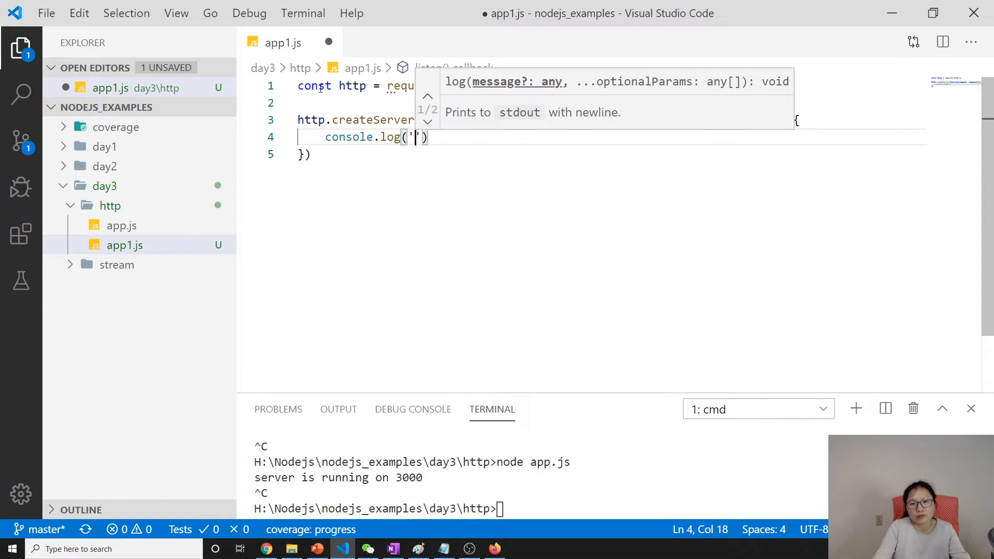
text(Server is)
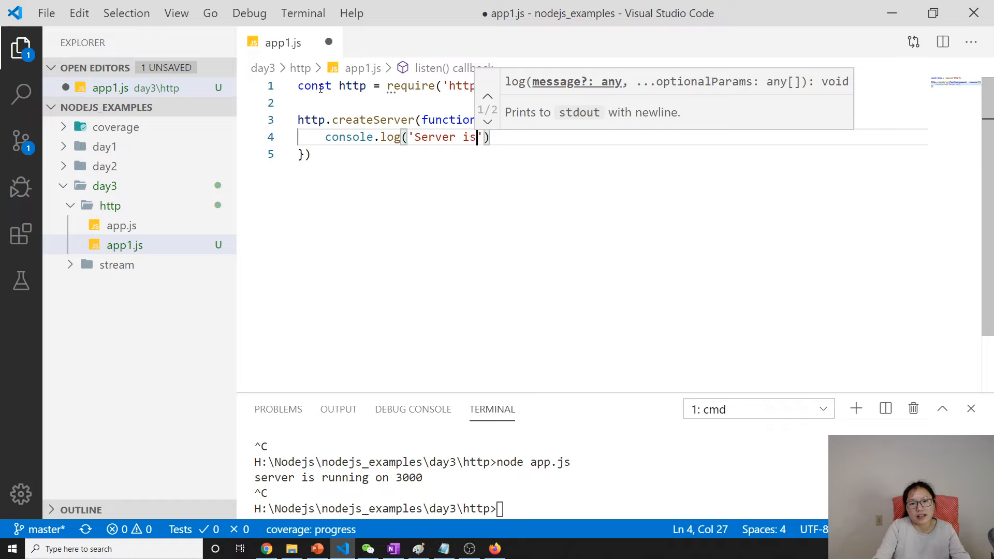
text(o)
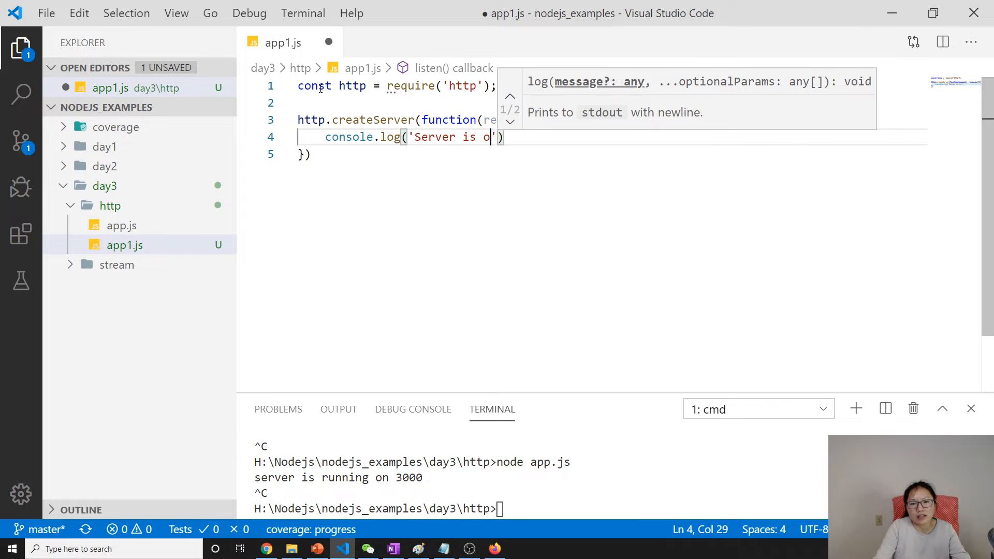
text(running)
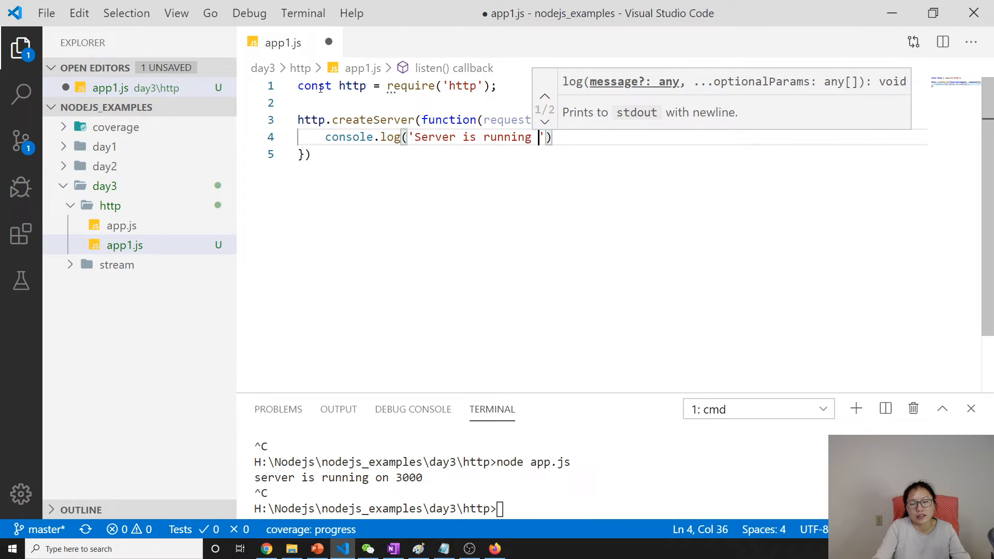
text(on 3000)
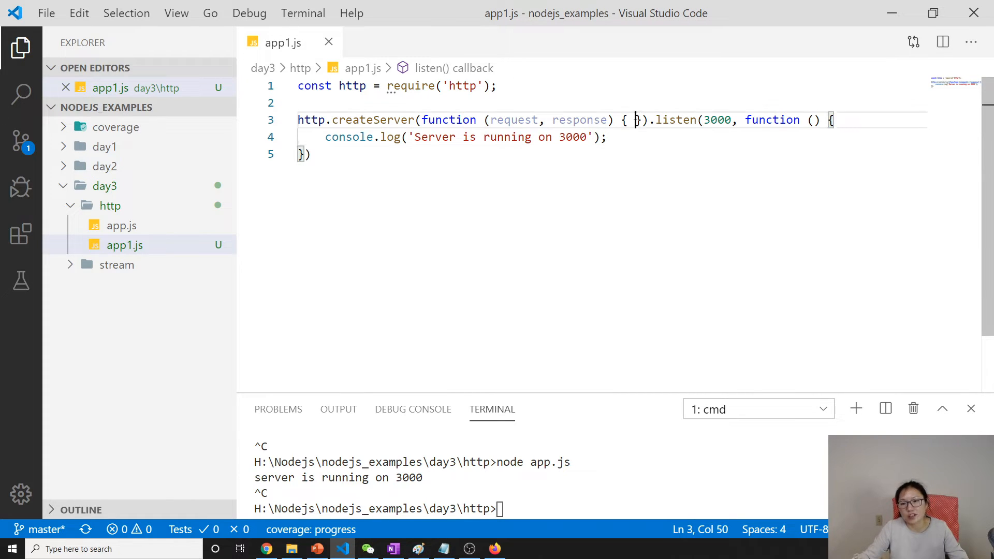
Step: Add response.end('Hello World') inside the createServer callback of app1.js
key(Enter)
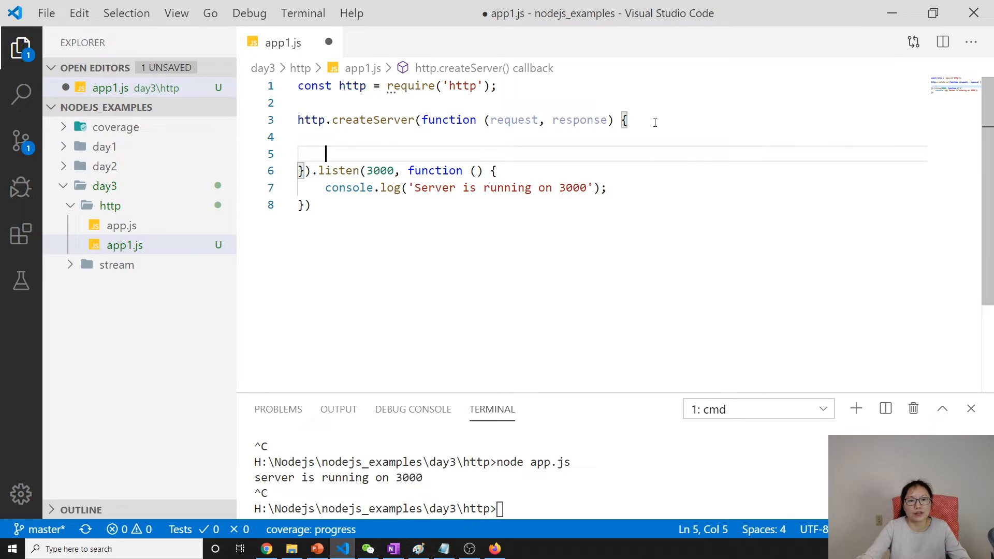
key(ctrl+s)
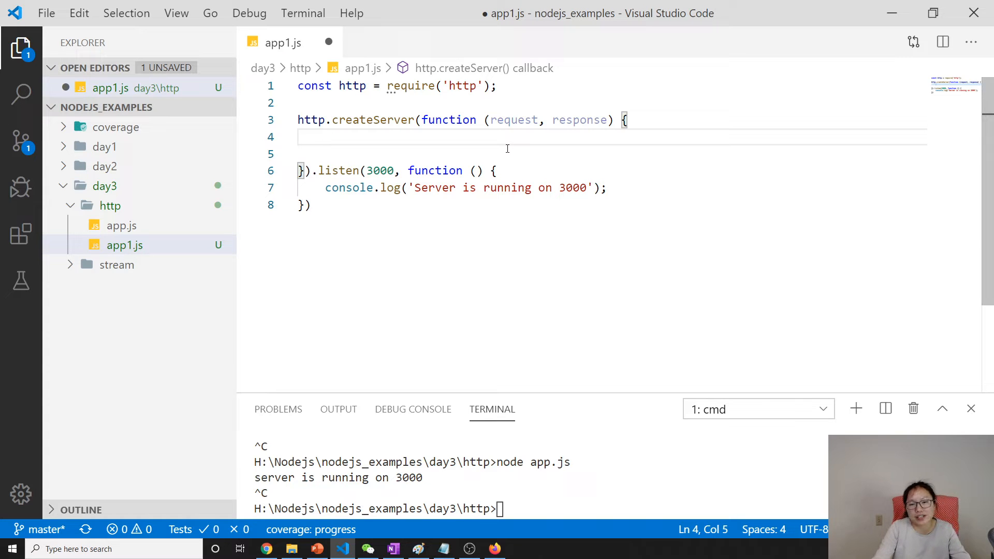
text(response.)
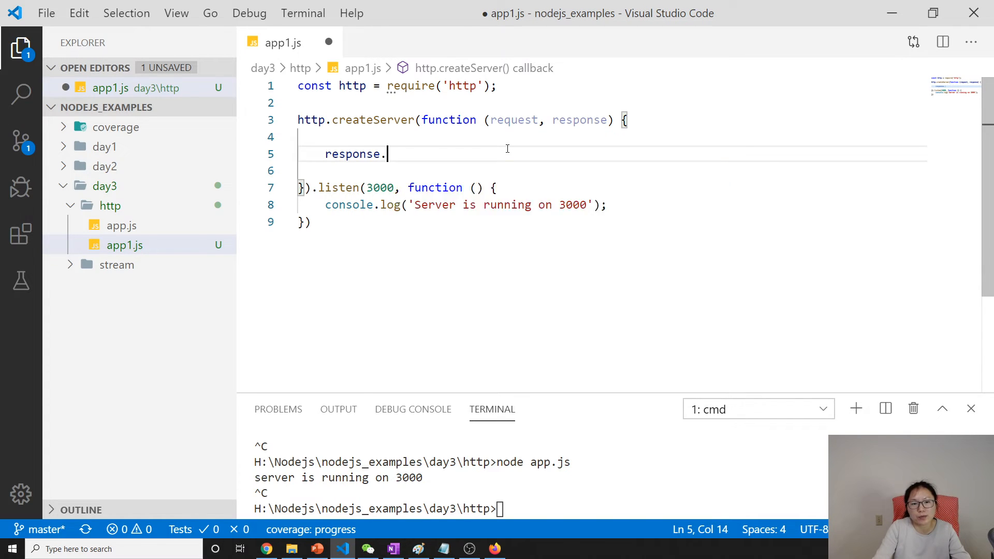
text(end)
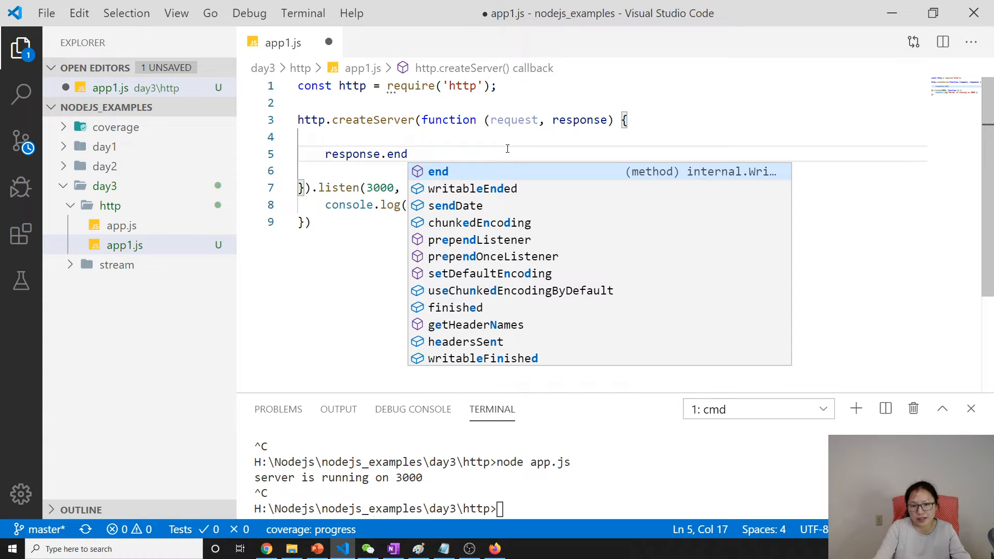
text(('Hell')
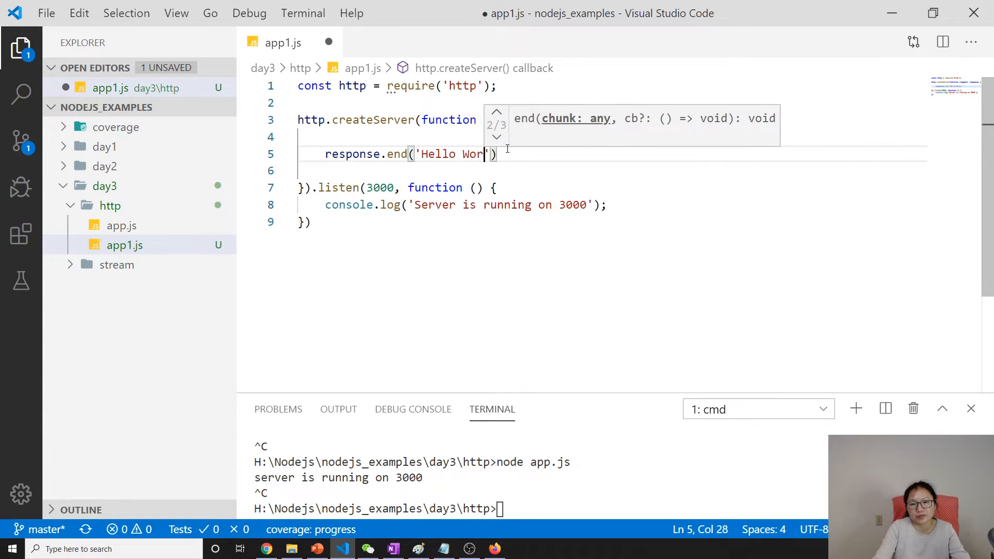
text(ld)
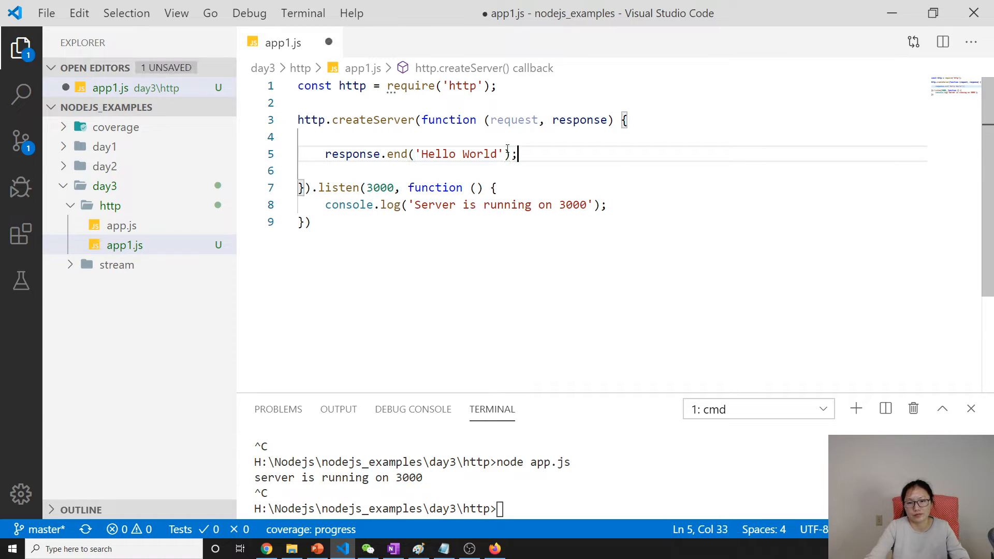
Step: Save app1.js and run node app1.js in the terminal so it logs 'Server is running on 3000'
key(ctrl+s)
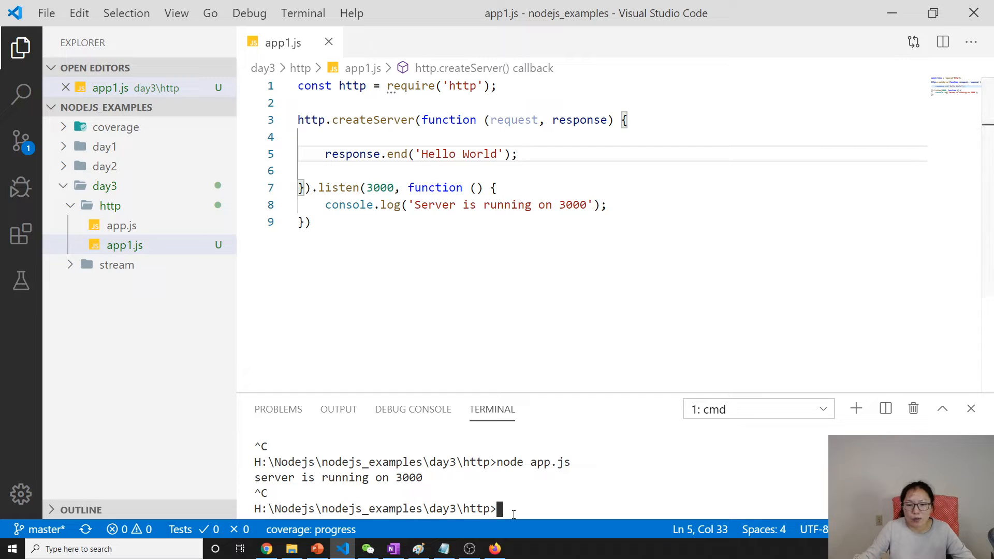
text(node app.js)
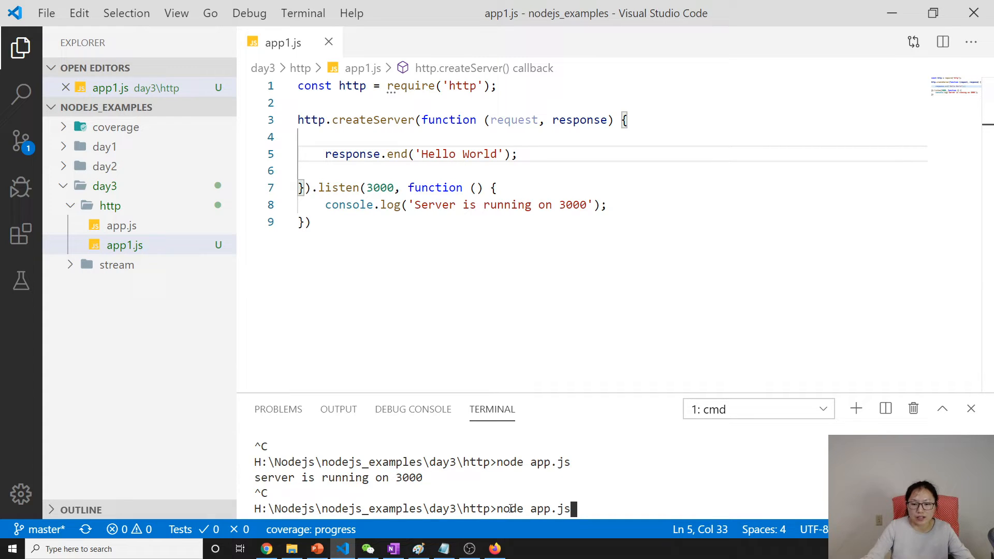
key(Backspace)
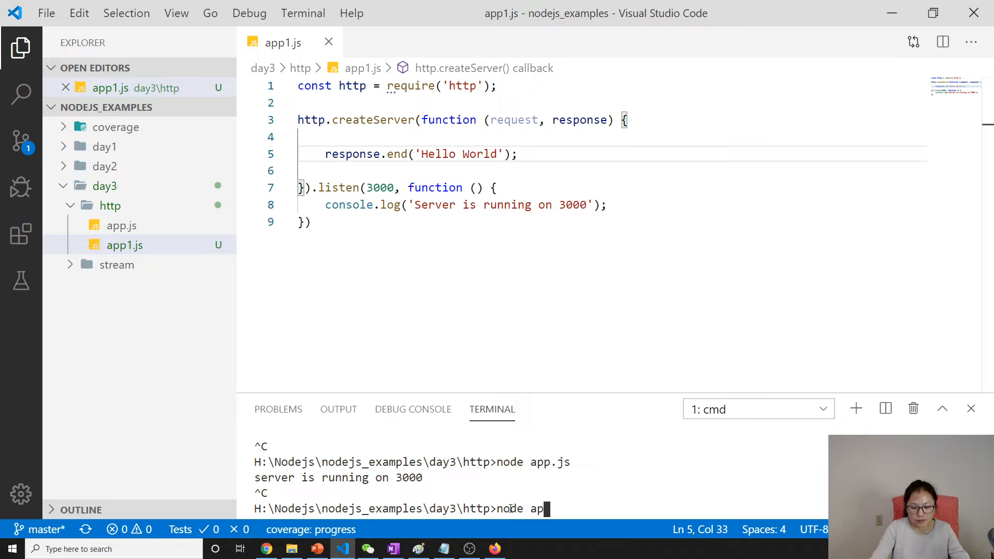
text(p1.js)
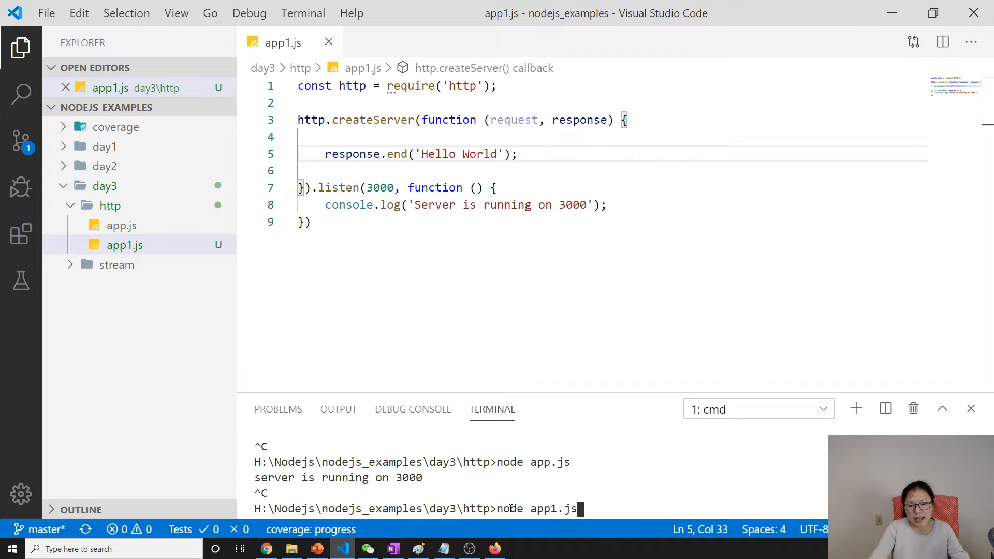
key(enter)
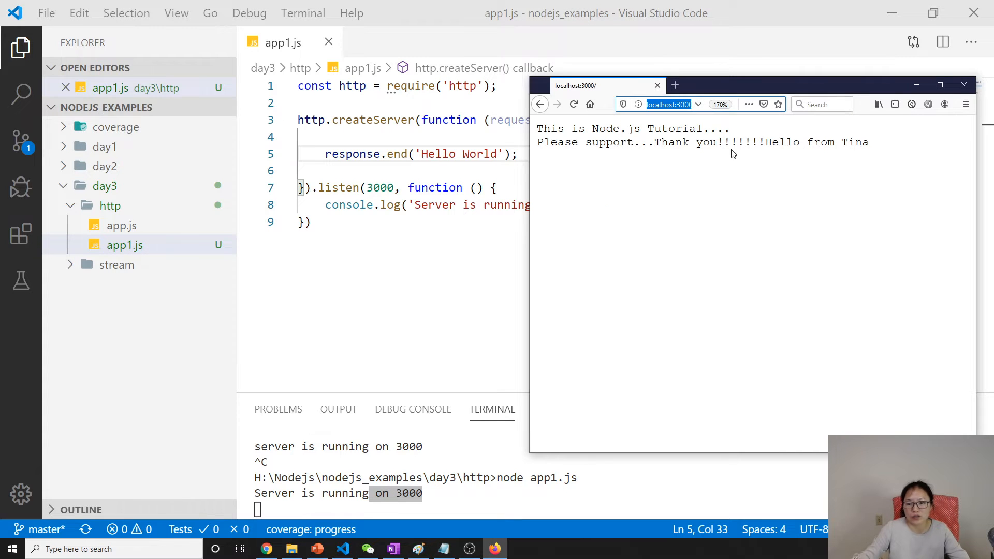
click(572, 104)
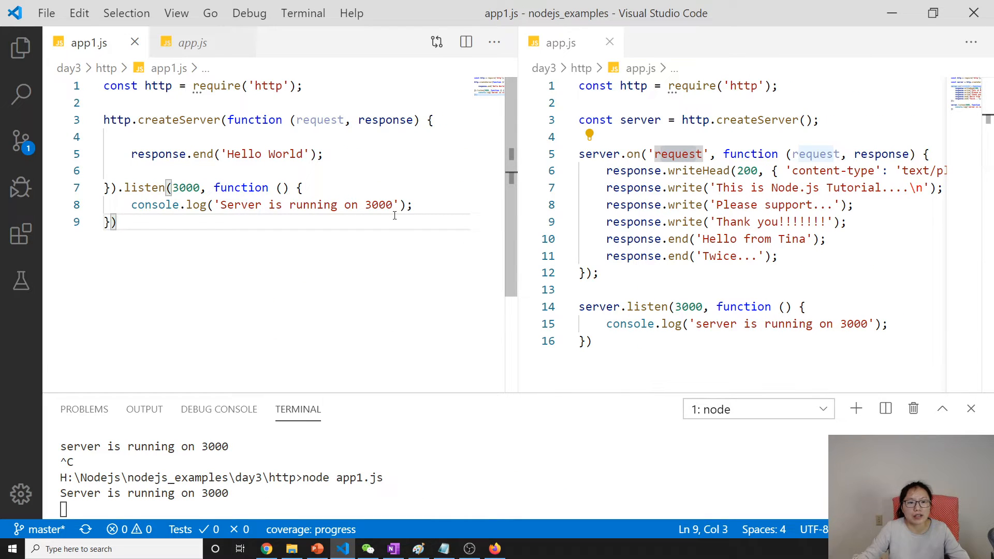
mouse_move(196, 205)
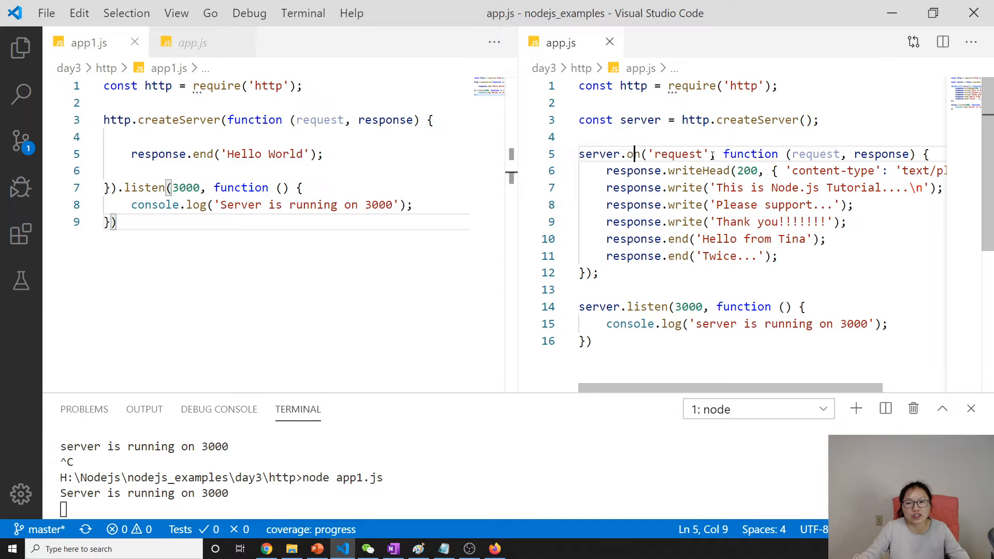
Step: Compare app1.js with app.js's server.on version side by side, then return to app1.js alone
double_click(648, 307)
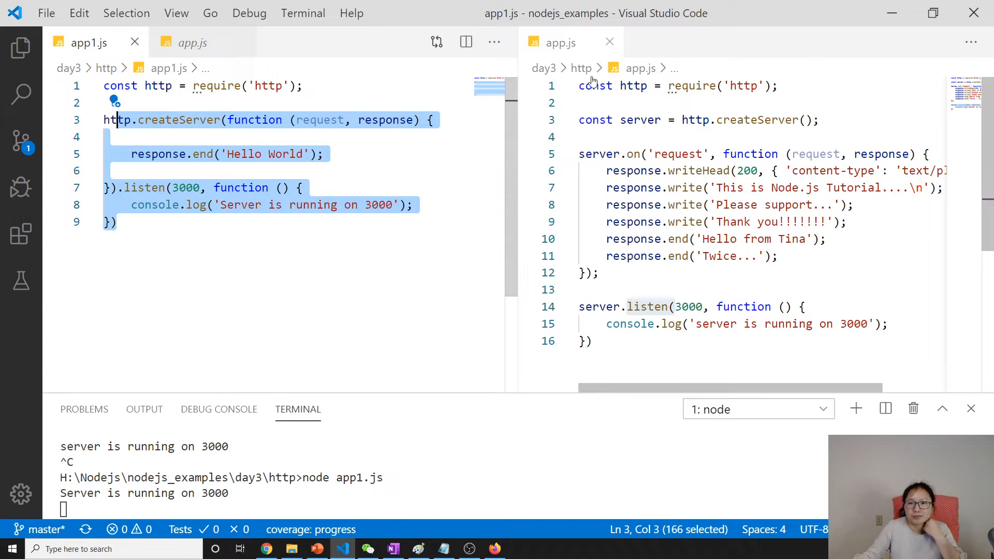
click(609, 42)
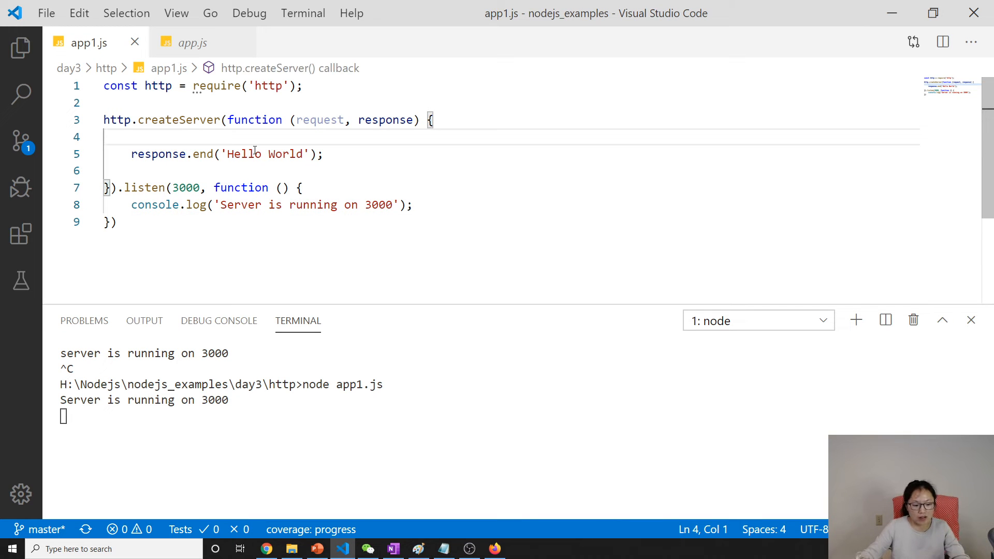
Step: Add response.write('This is where I changed.....') before the end call and check the browser page
text(resonse.)
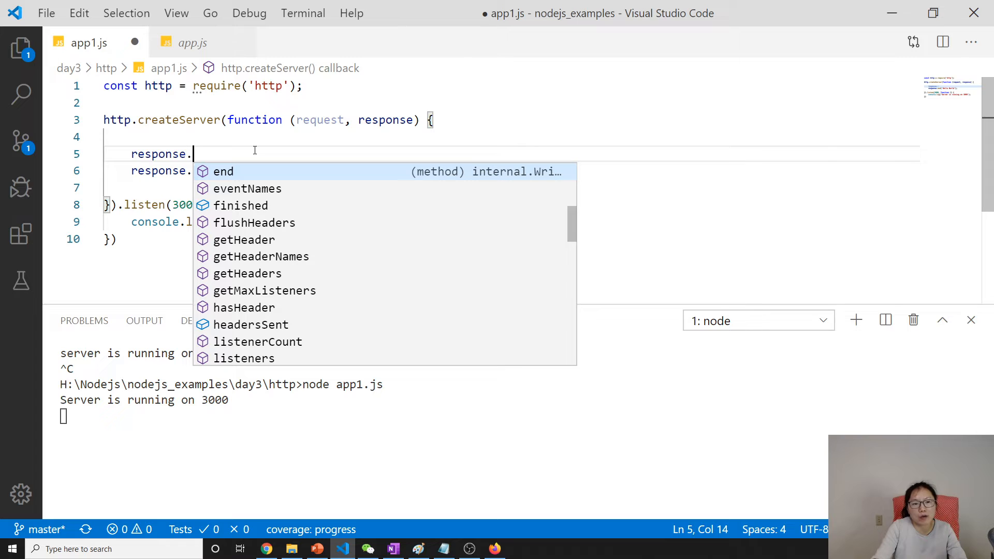
text(write()
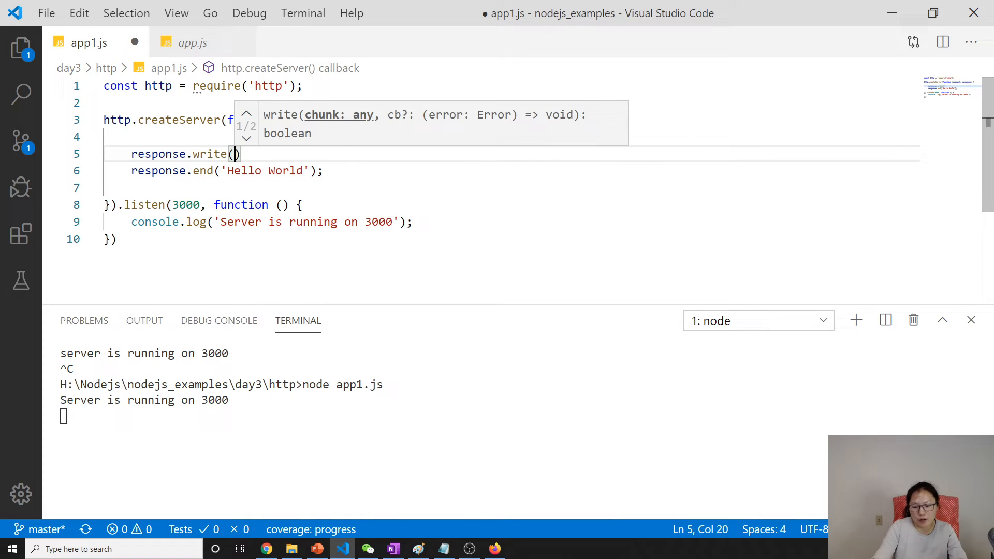
text(This is ')
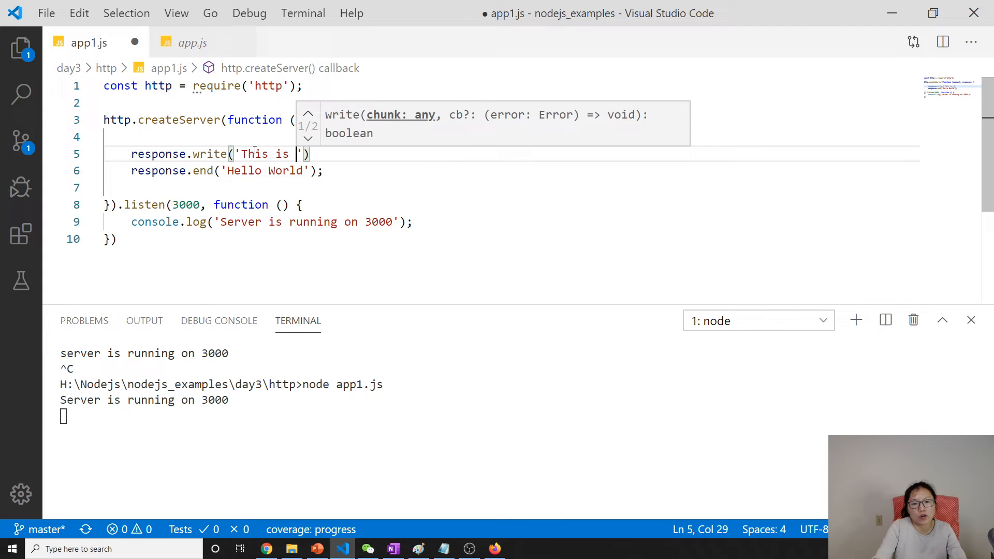
text(where)
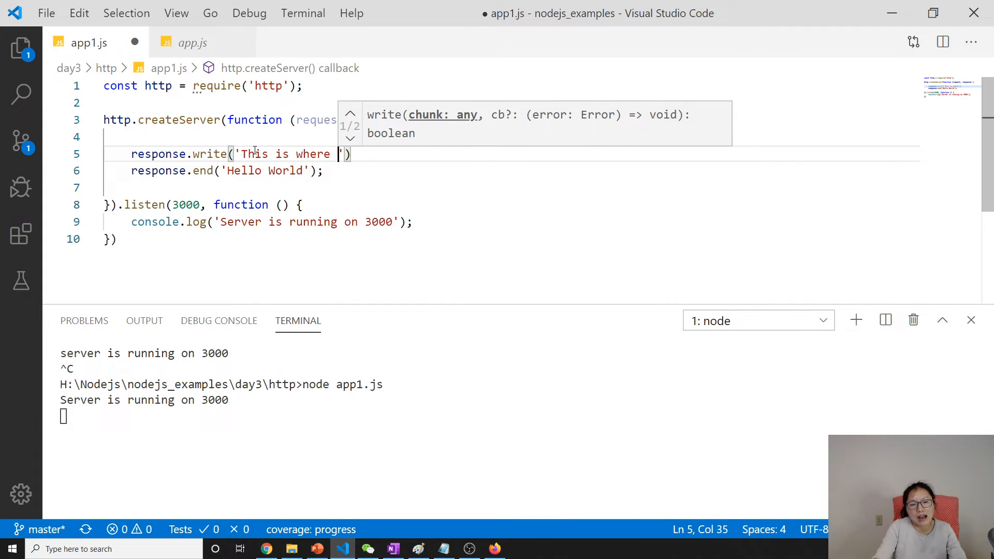
text(I changed.....)
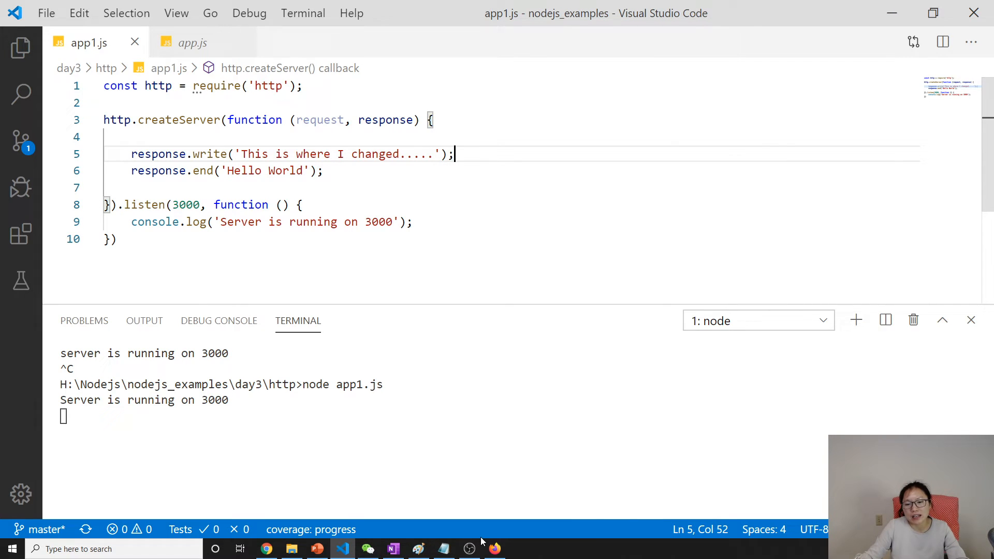
click(494, 549)
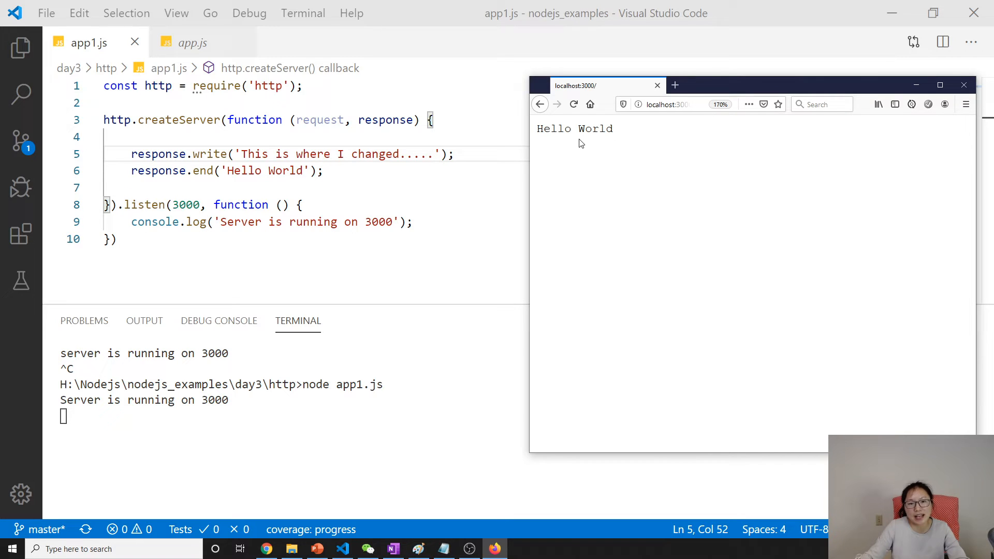
mouse_move(323, 144)
text(node app1.js)
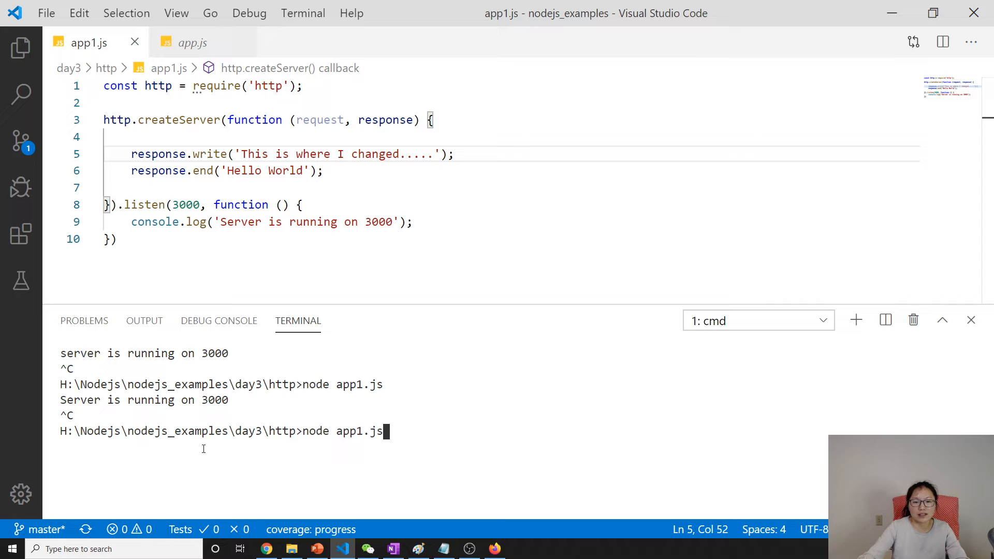
Step: Restart node app1.js in the terminal and check the served page in the browser
key(enter)
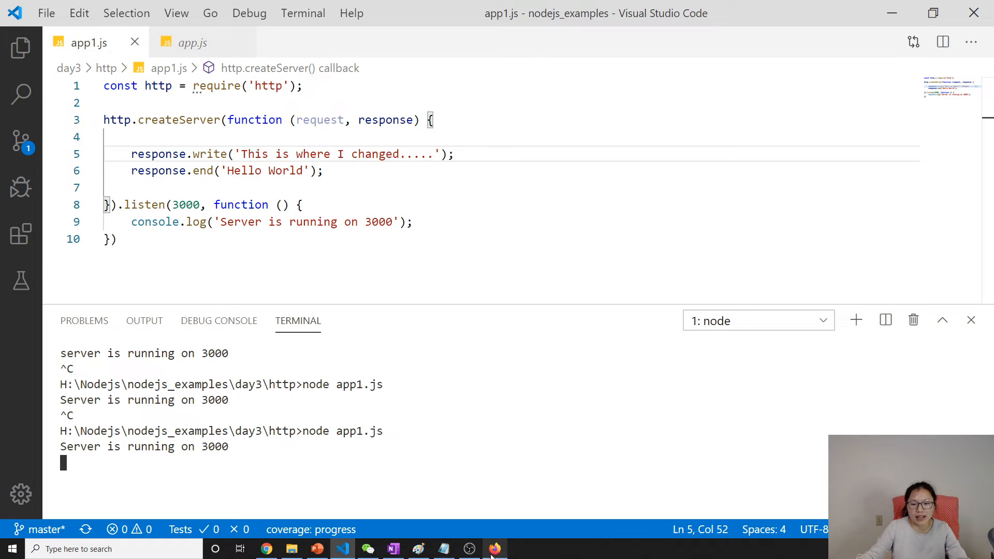
click(494, 549)
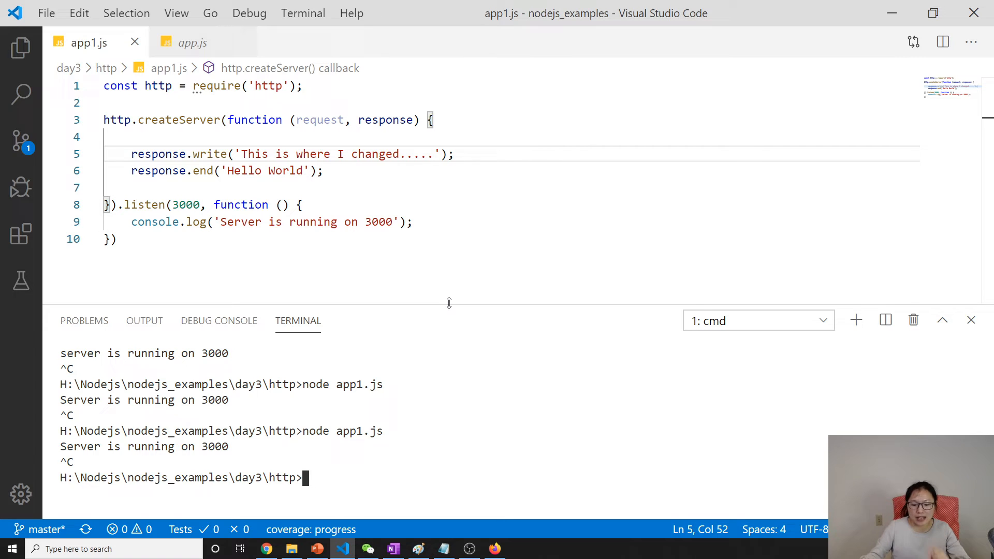
Step: Run npm install nodemon -g in the terminal to install nodemon globally
text(npm install)
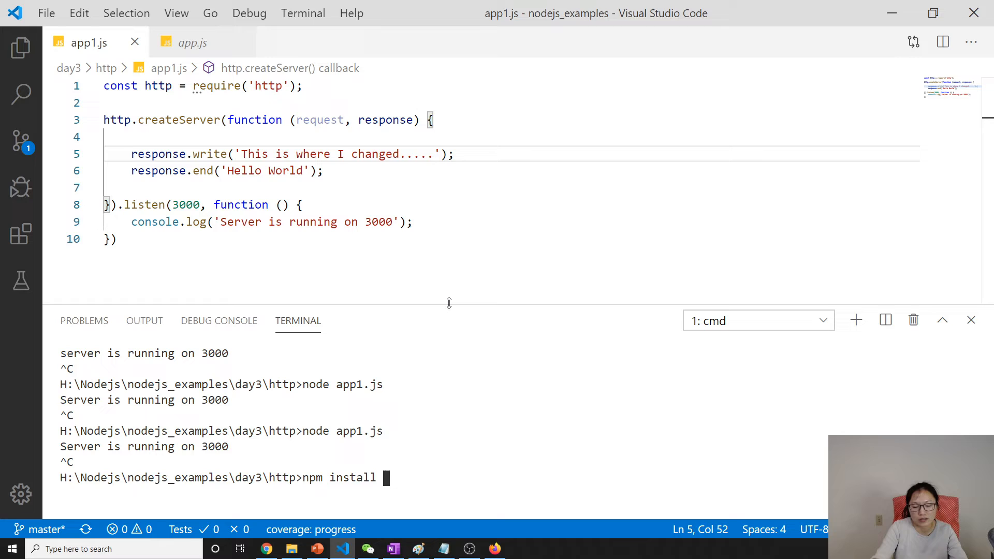
text(-)
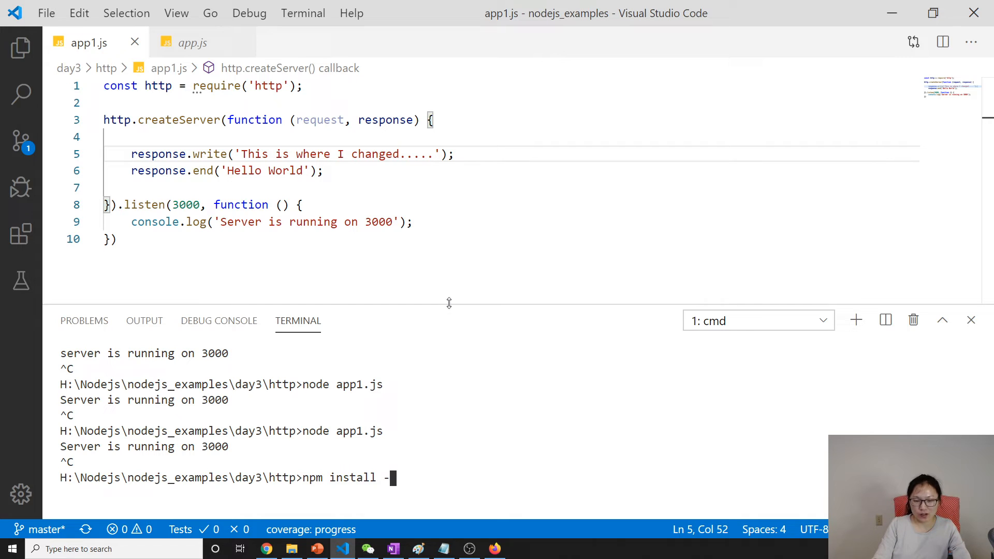
text(nodemon)
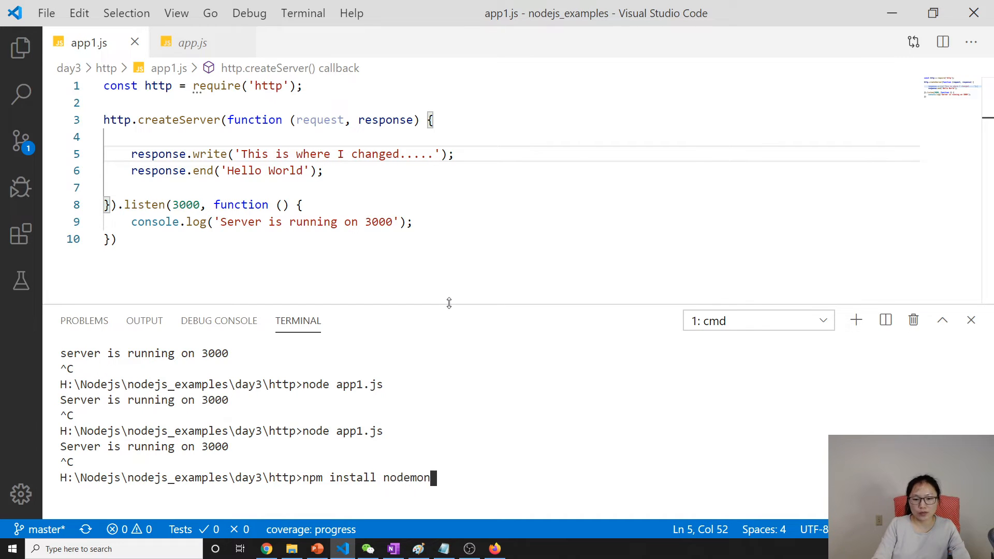
text(-g)
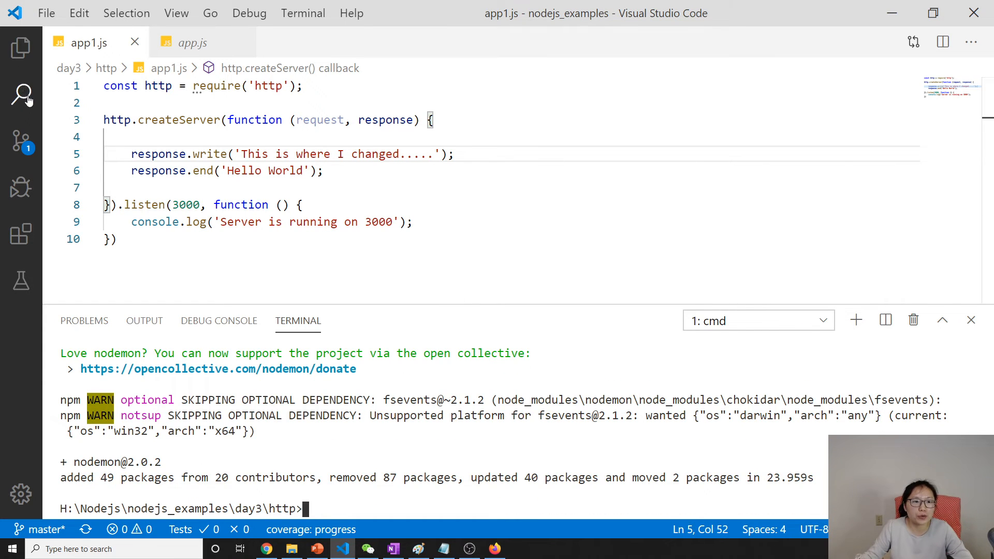
Step: Run 'nodemon app1.js' in the terminal so the server starts on port 3000 under nodemon
click(22, 47)
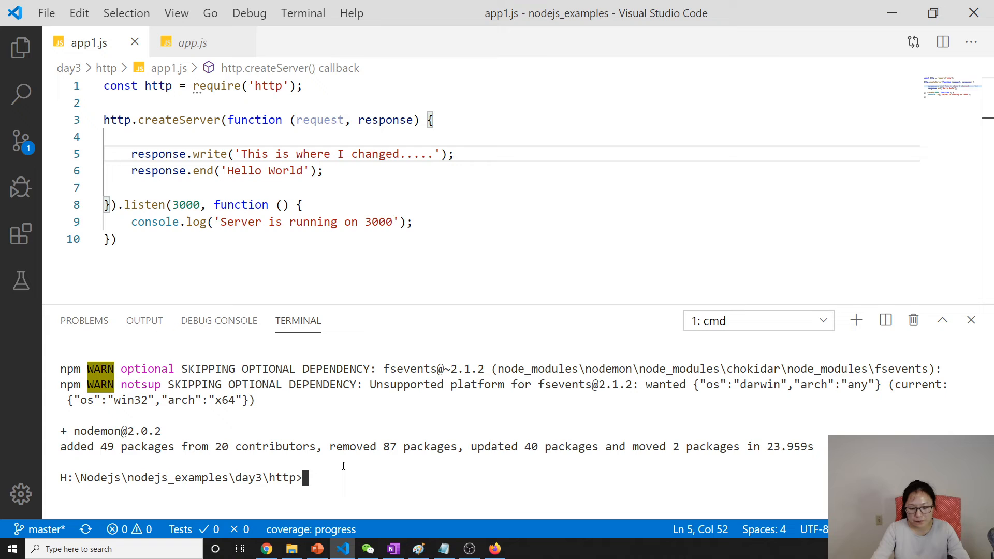
text(nodemon a)
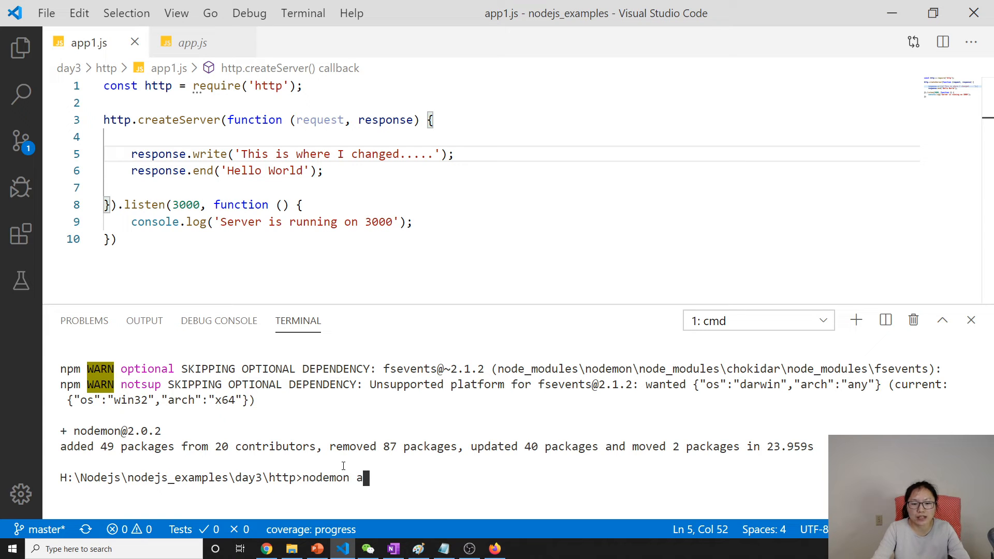
text(pp1.js)
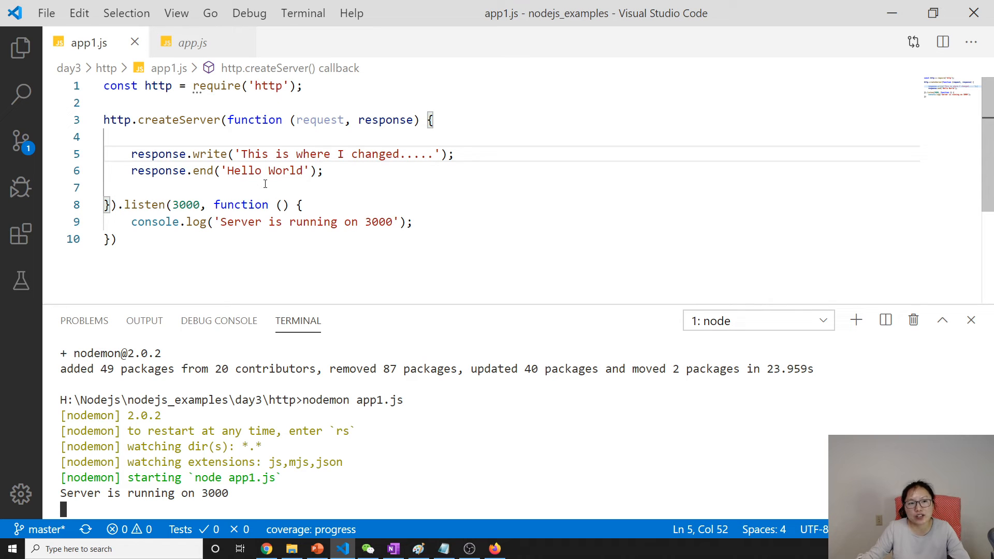
mouse_move(194, 465)
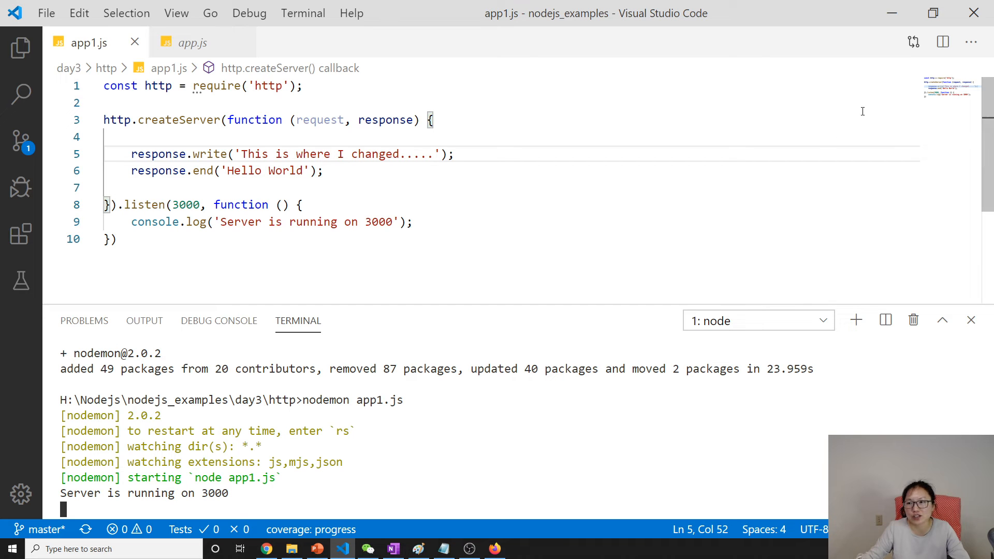
Step: Add response.write('Nodemon is great...') on line 4, save, and view the updated localhost:3000 page in Firefox
click(494, 548)
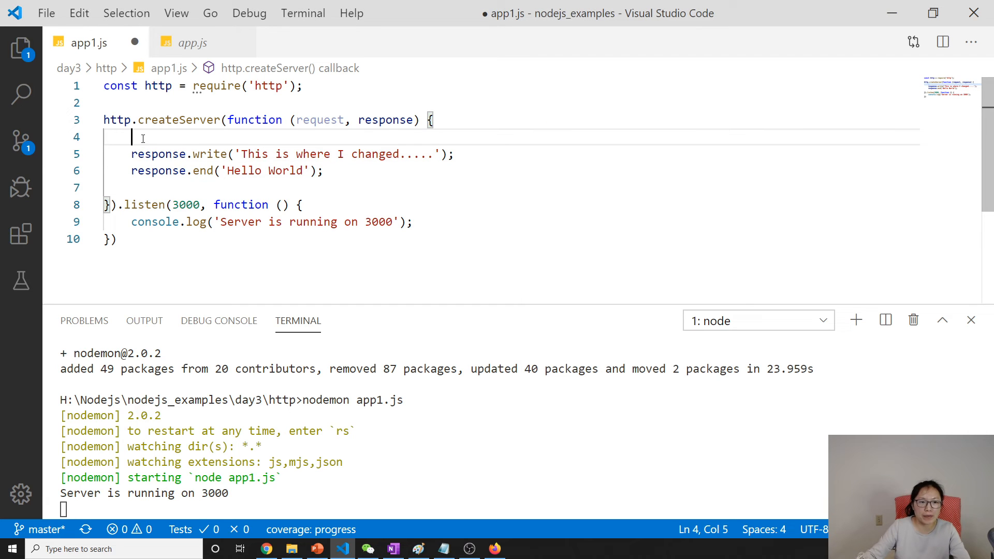
text(response.write(')
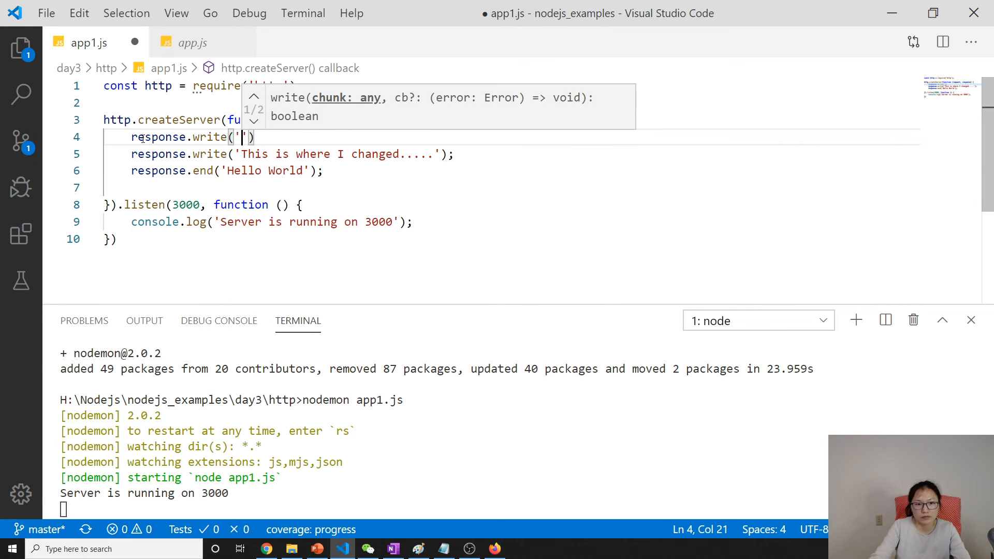
text(N)
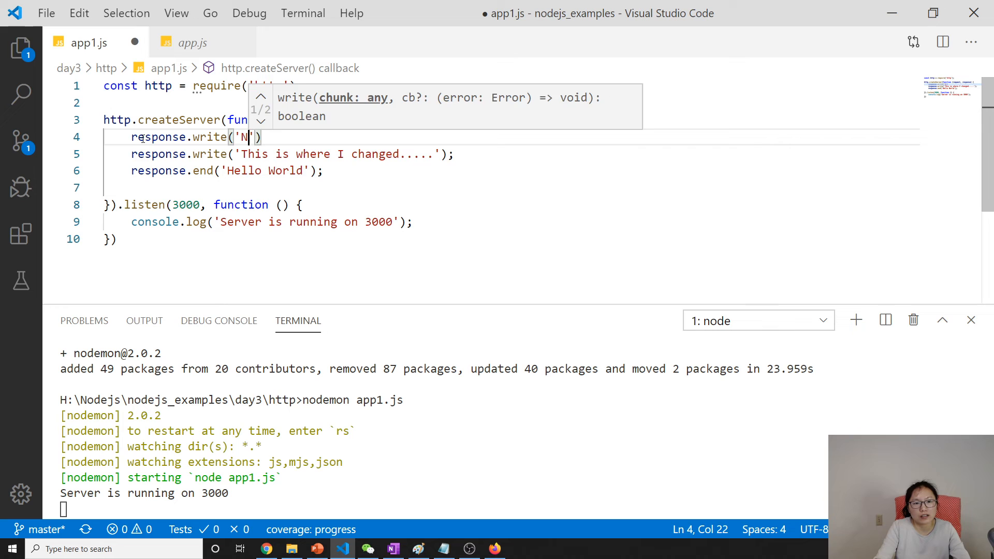
text(odemon is g)
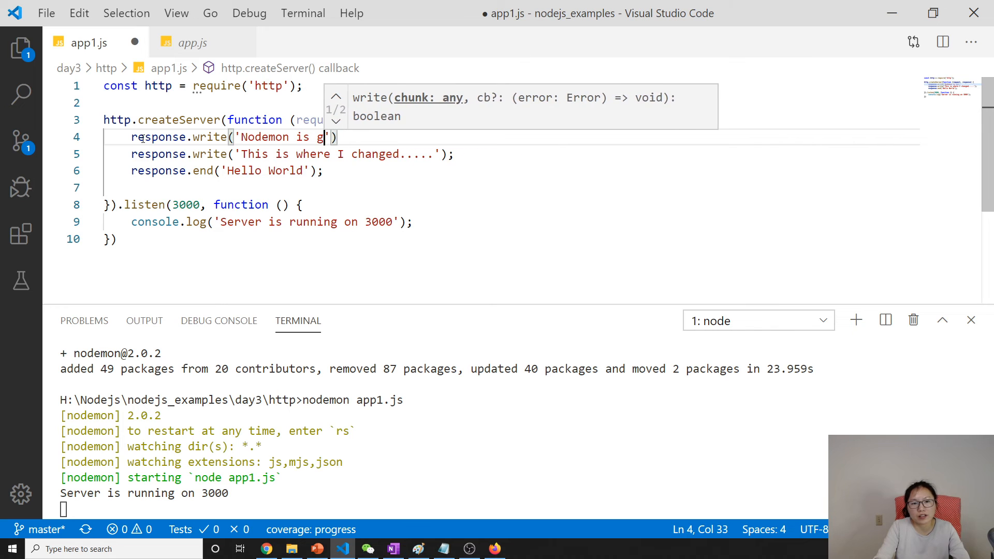
text(reat...)
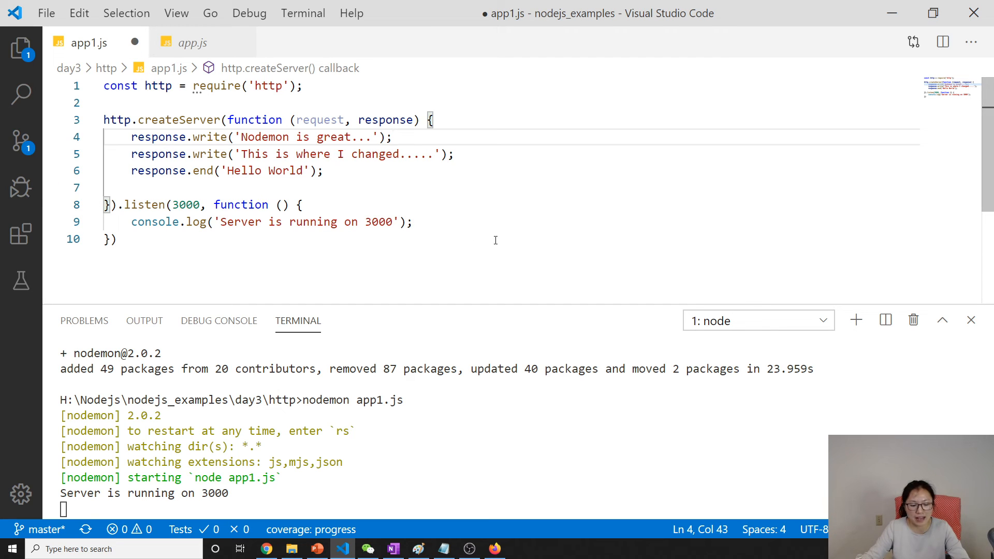
key(ctrl+s)
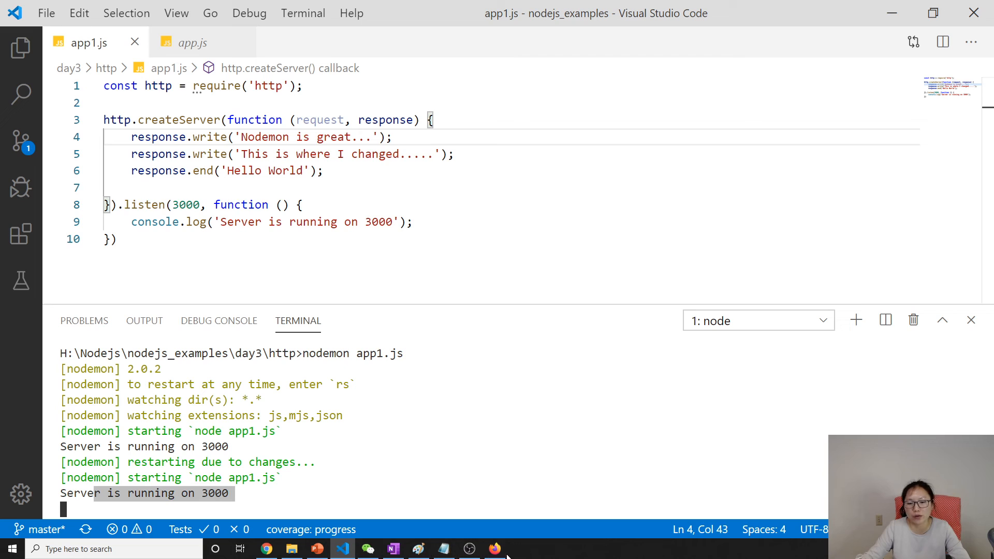
click(493, 549)
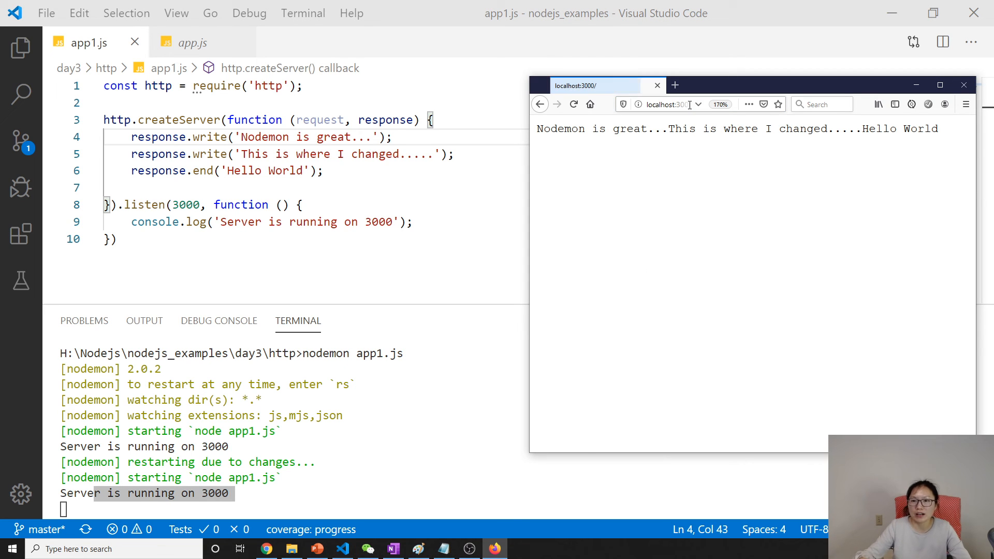